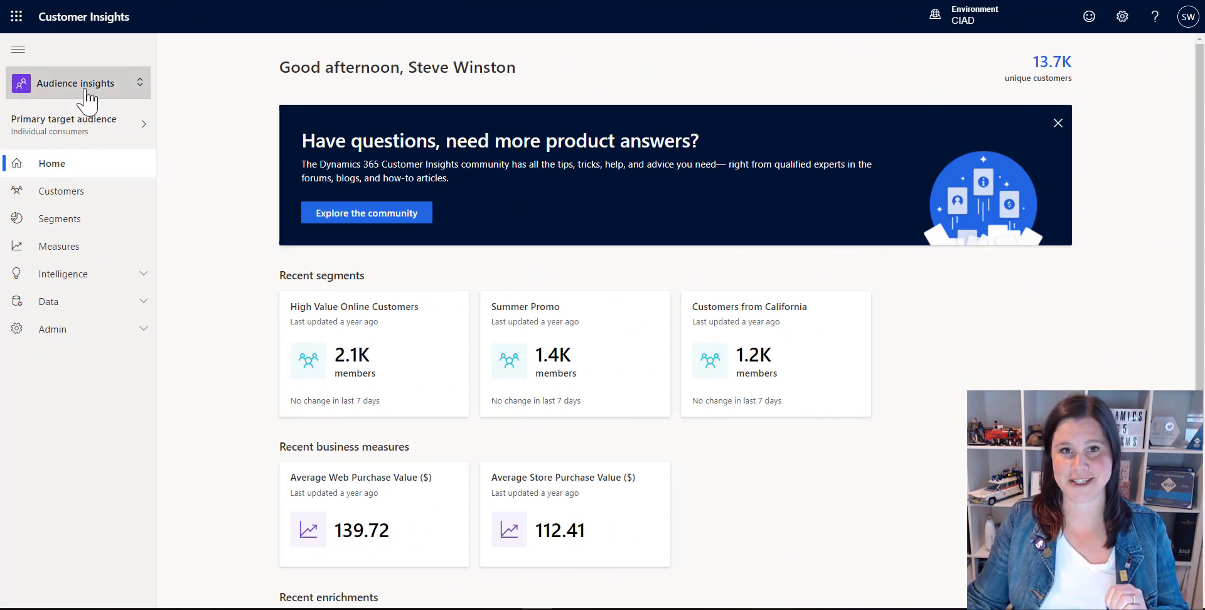
Show the Data sources list with Adobe, D365CustSvc, eCommerce, LoyaltyScheme, PoS and Website
left_click(74, 83)
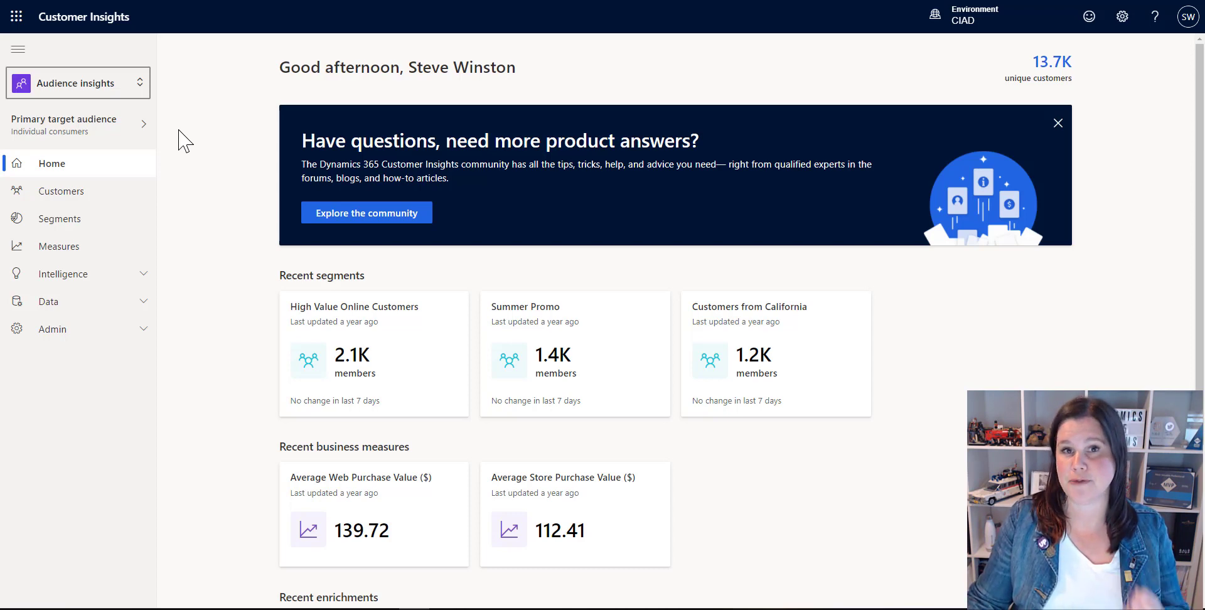
mouse_move(80, 131)
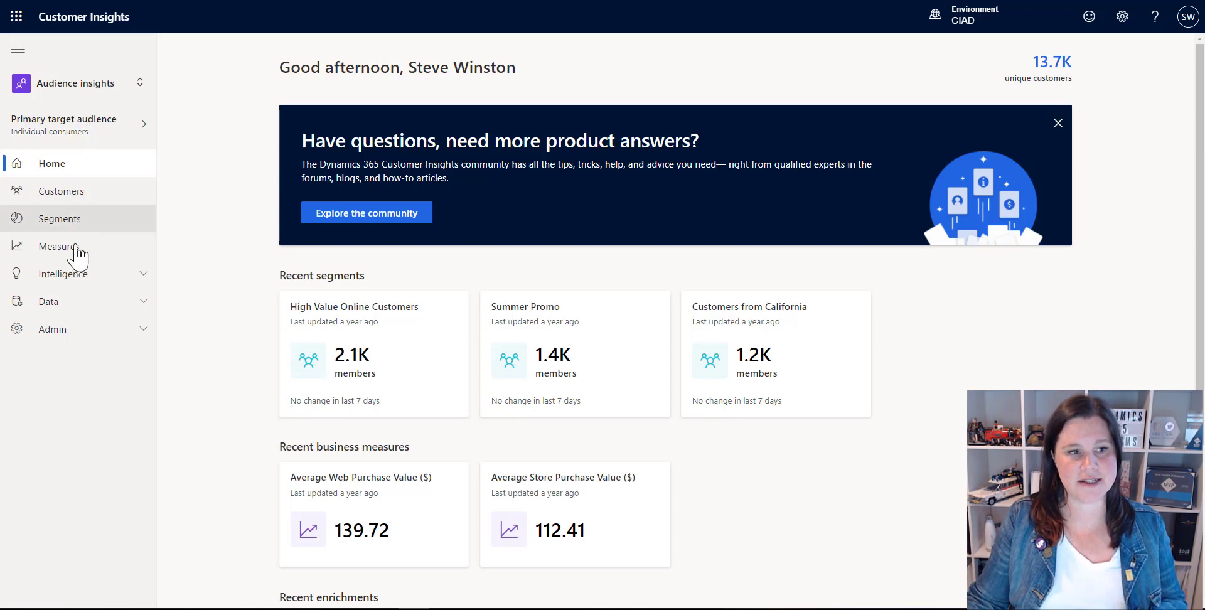
left_click(48, 301)
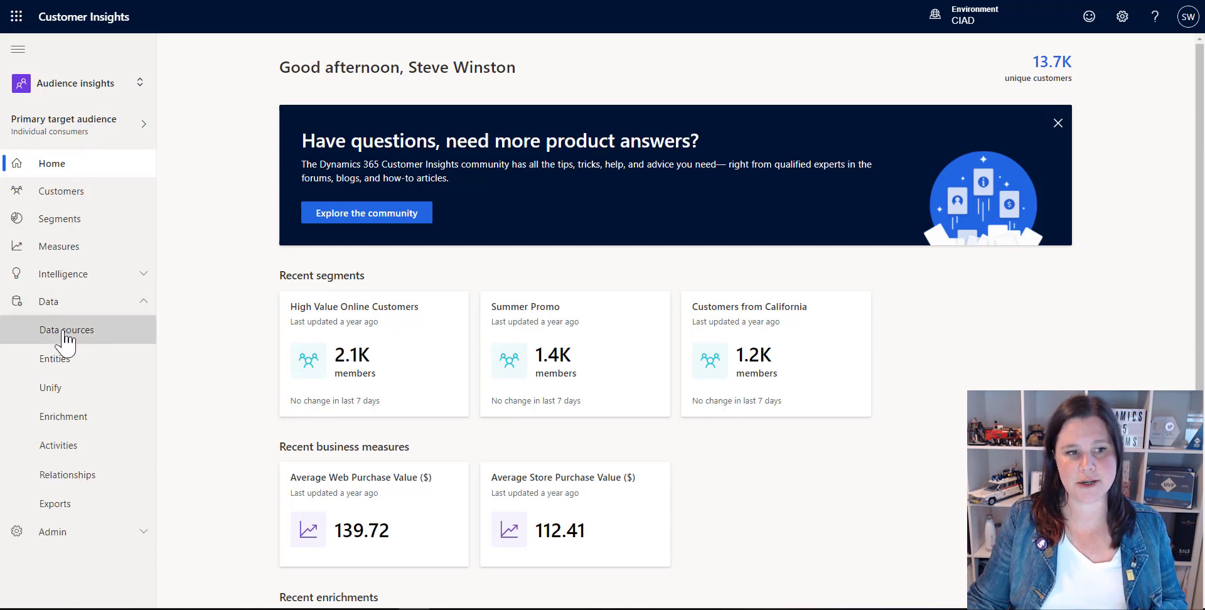
left_click(66, 330)
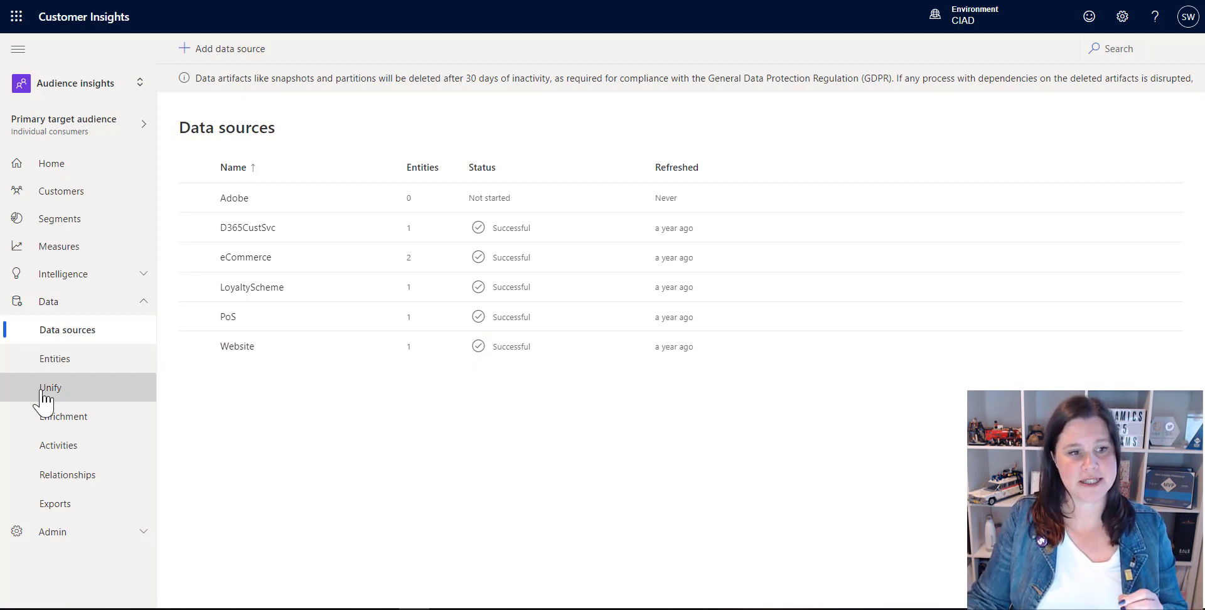
In Unify's Map step for Contacts, remap firstname from Person.LastName to Person.FirstName
left_click(51, 387)
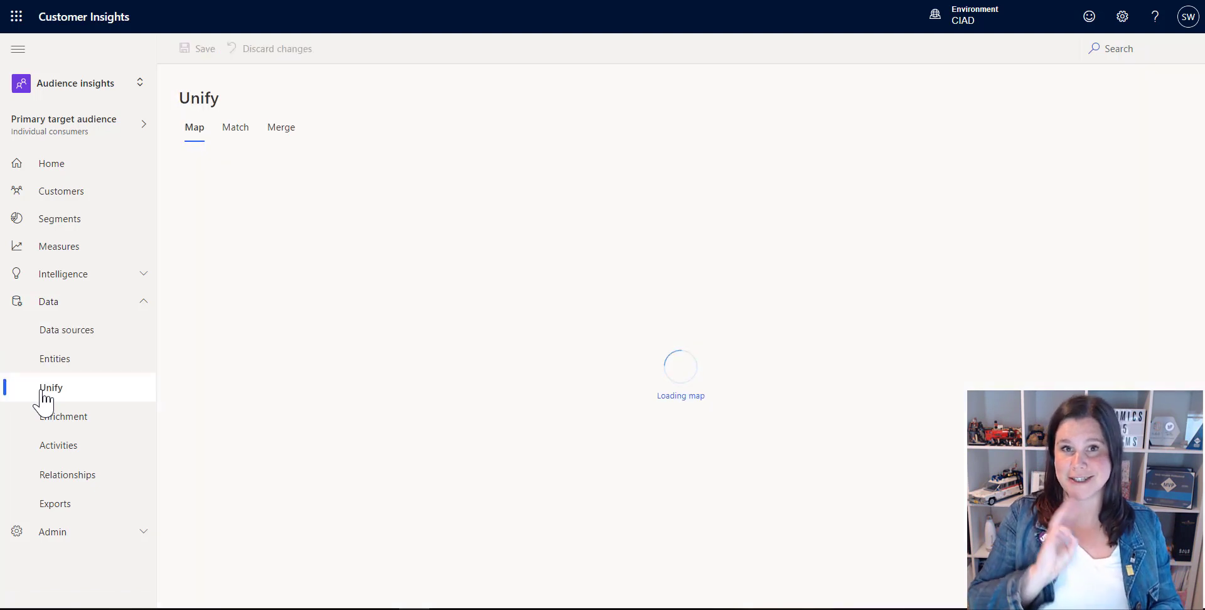
left_click(50, 387)
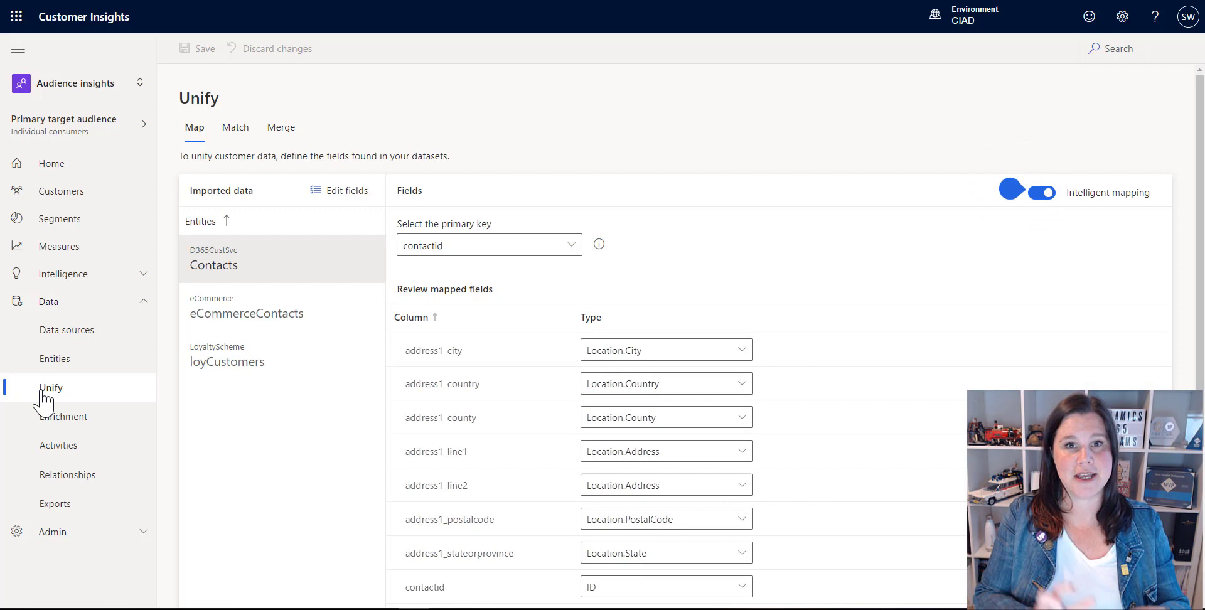
left_click(1032, 191)
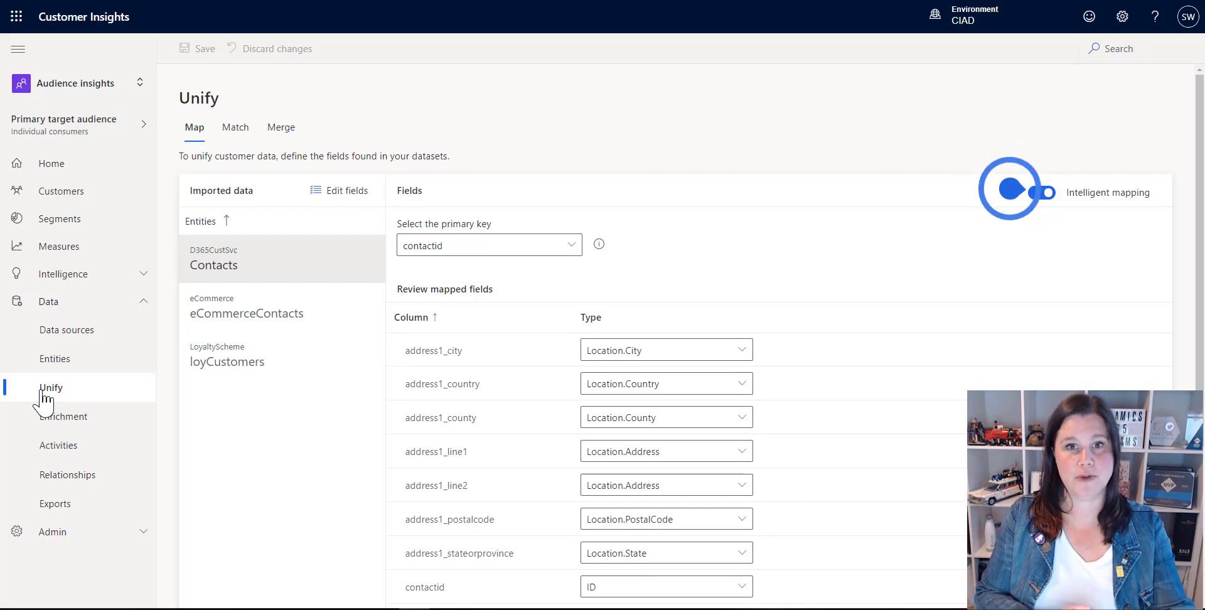
left_click(1042, 192)
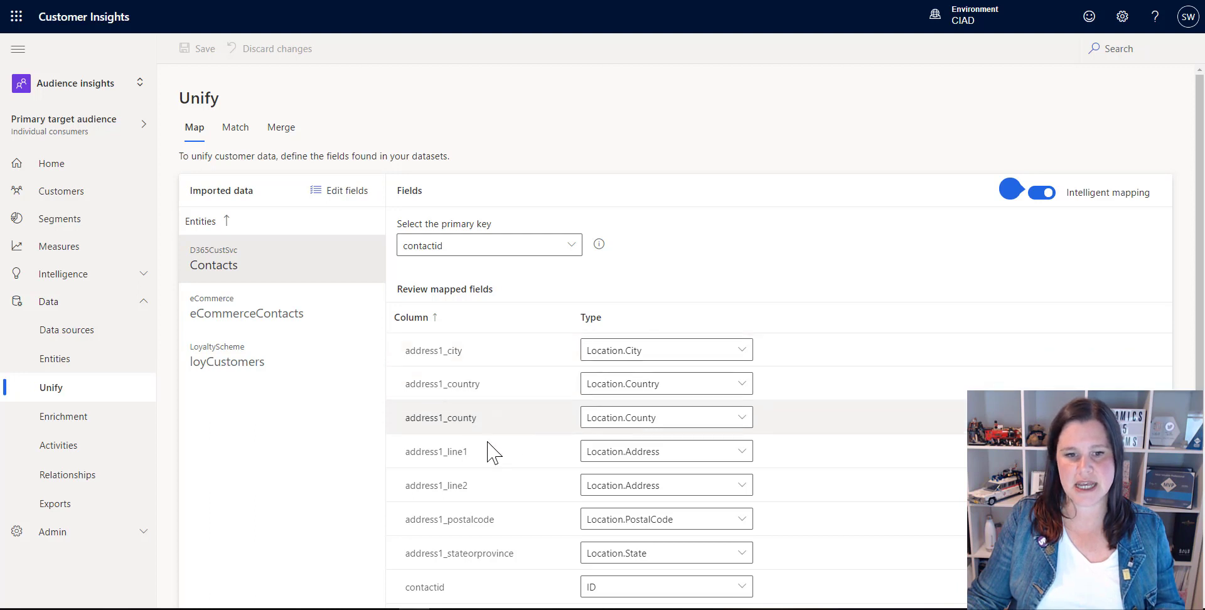
scroll("down", 3)
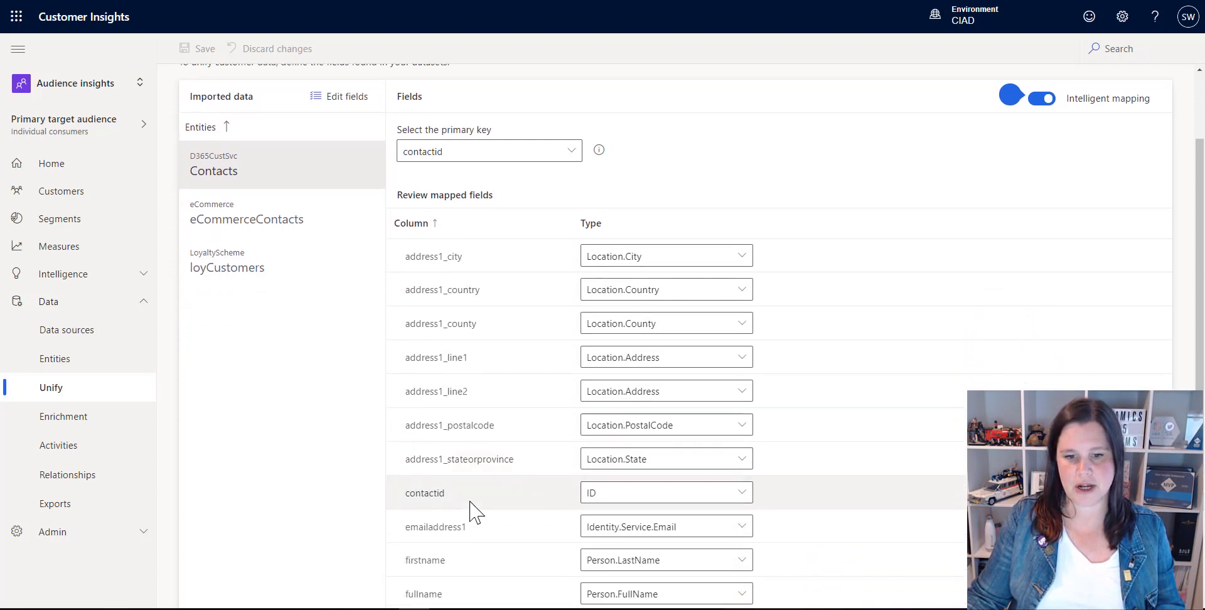
scroll("down", 3)
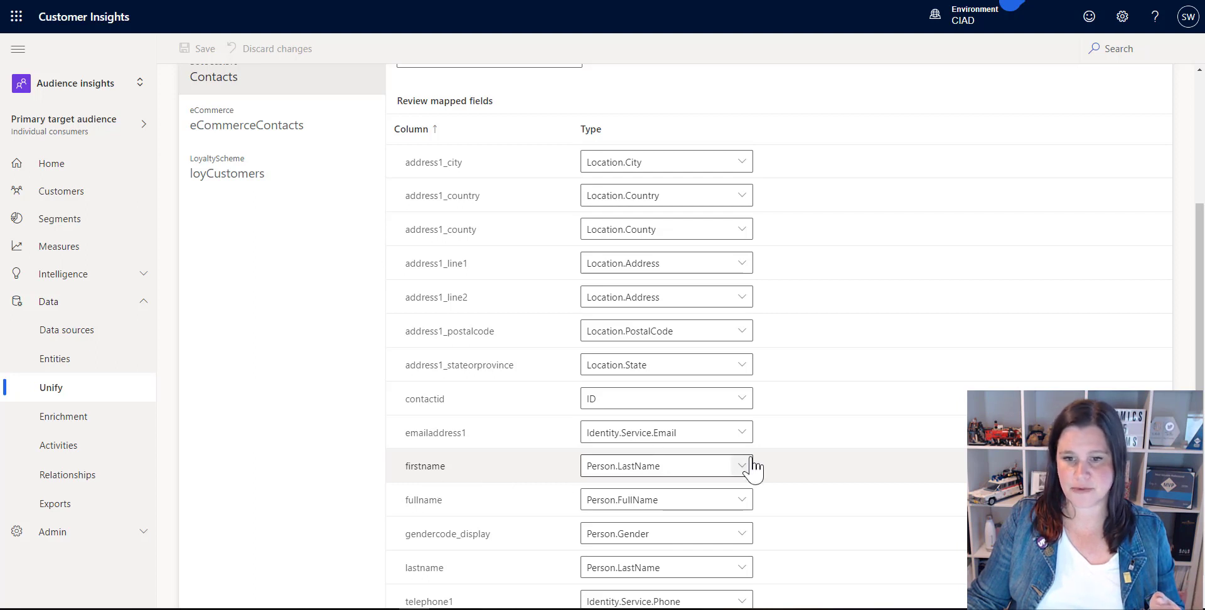
left_click(740, 466)
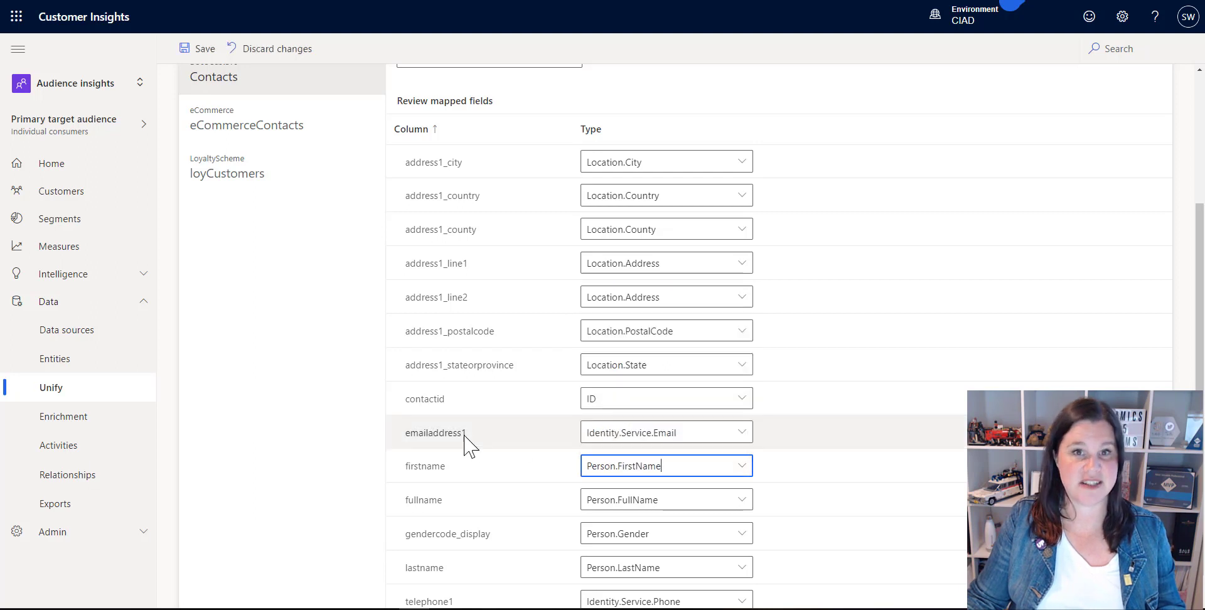
mouse_move(511, 444)
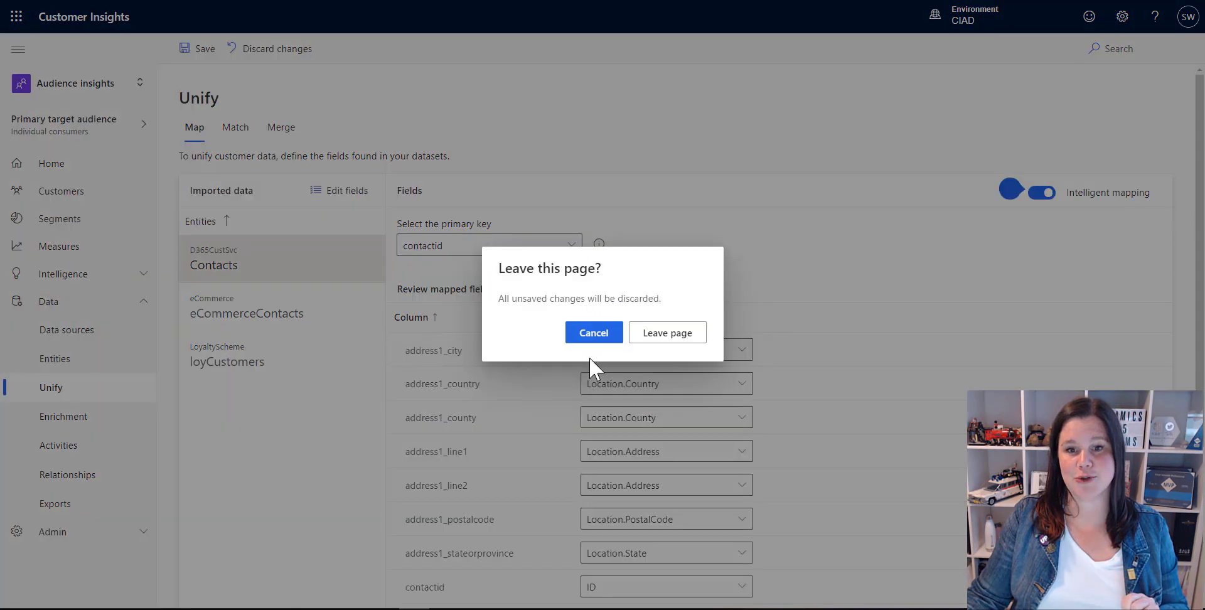
mouse_move(310, 336)
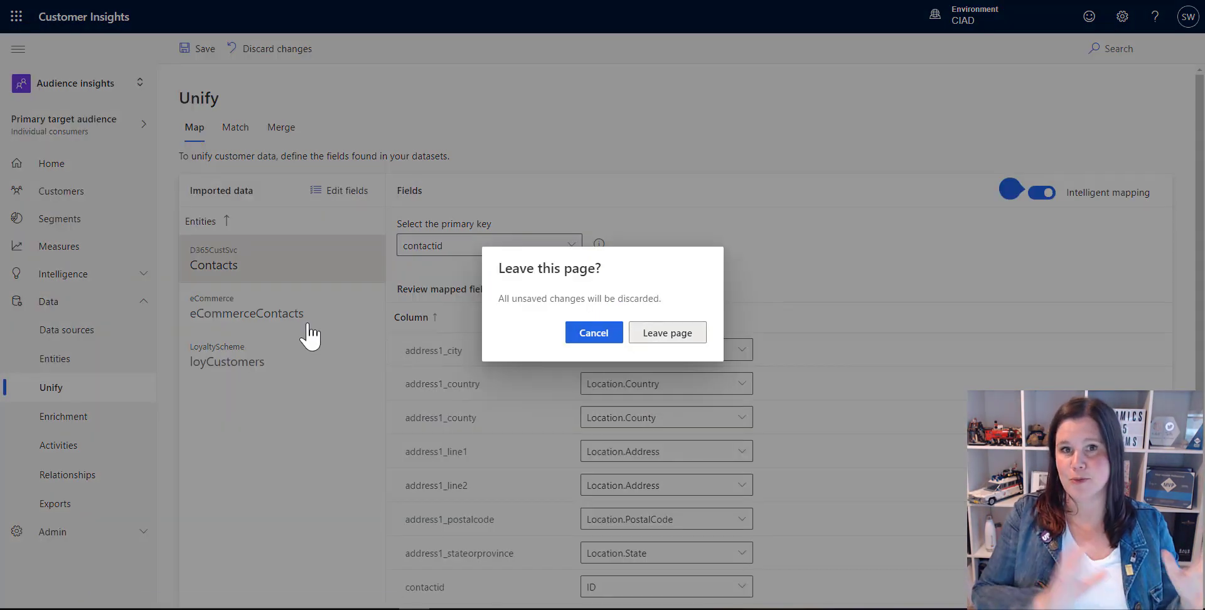
Leave without saving the mapping and edit the FullName, Email rule for loyCustomers
left_click(667, 331)
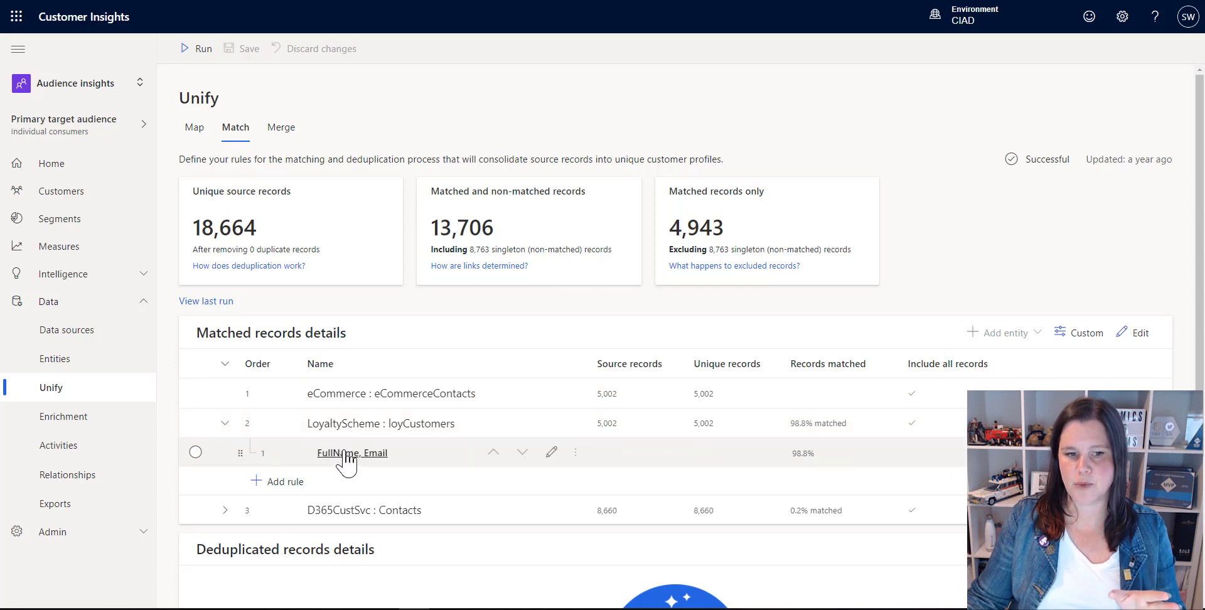
mouse_move(369, 461)
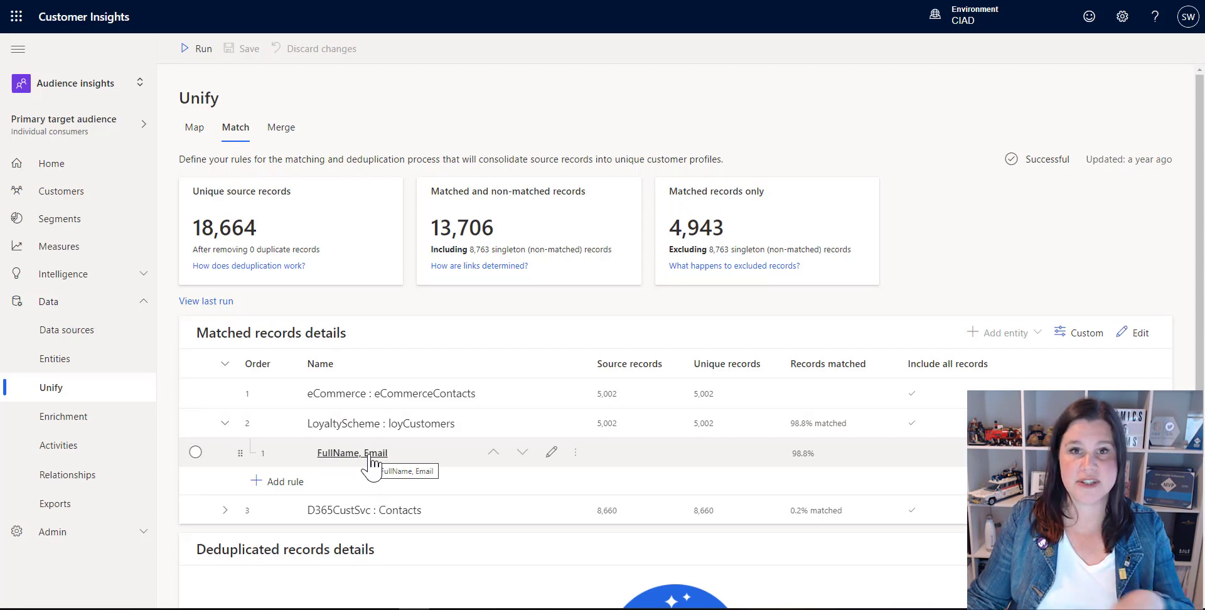
mouse_move(532, 475)
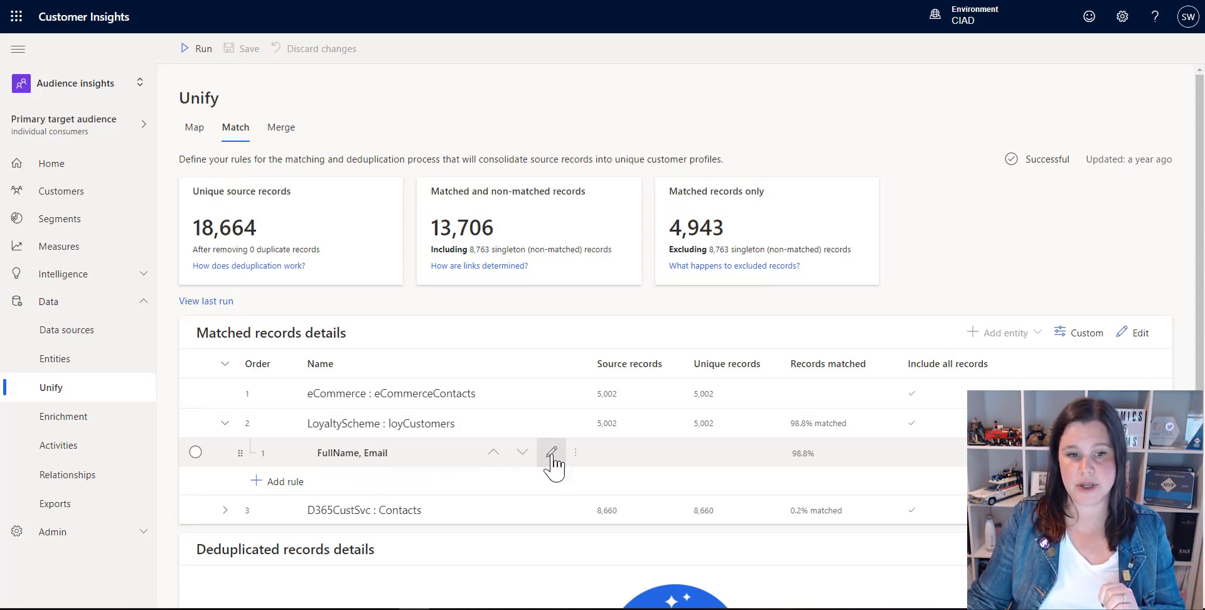
left_click(551, 452)
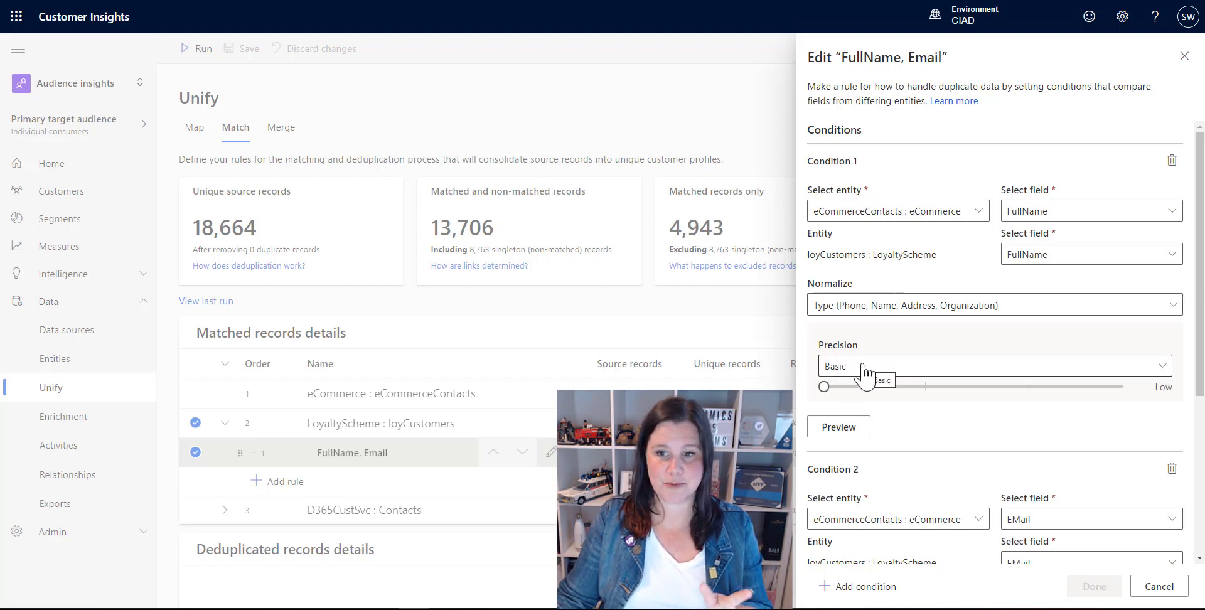
Raise Condition 1's full-name precision toward Medium, then close the Edit rule pane
left_click(823, 387)
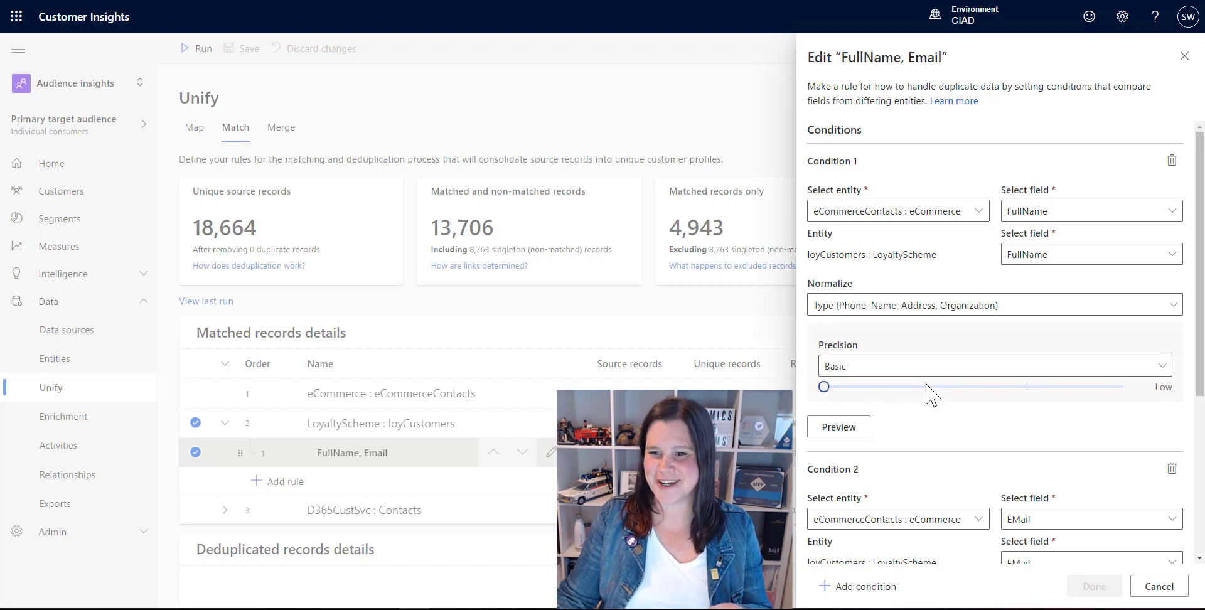
left_click_drag(823, 387, 924, 386)
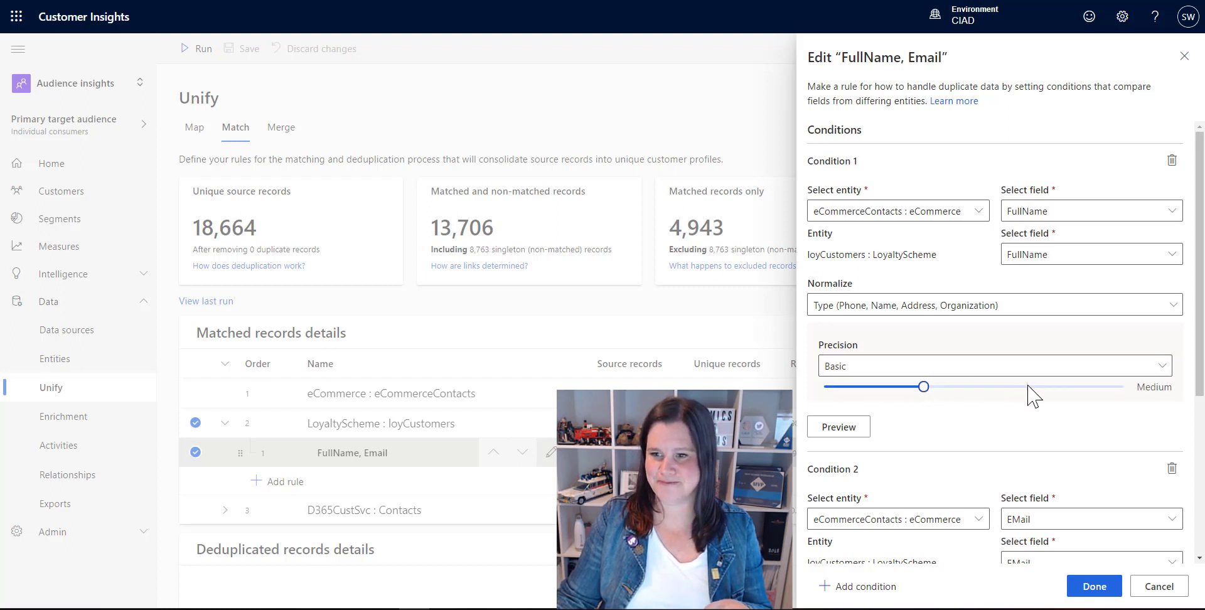
left_click_drag(923, 386, 1023, 387)
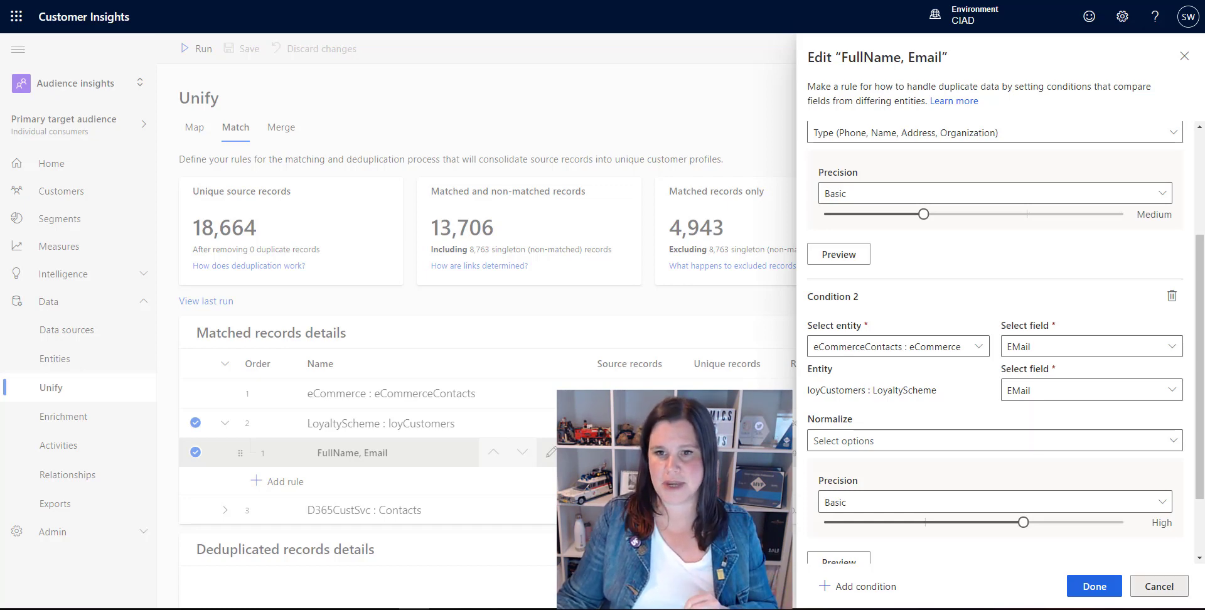
left_click(1093, 586)
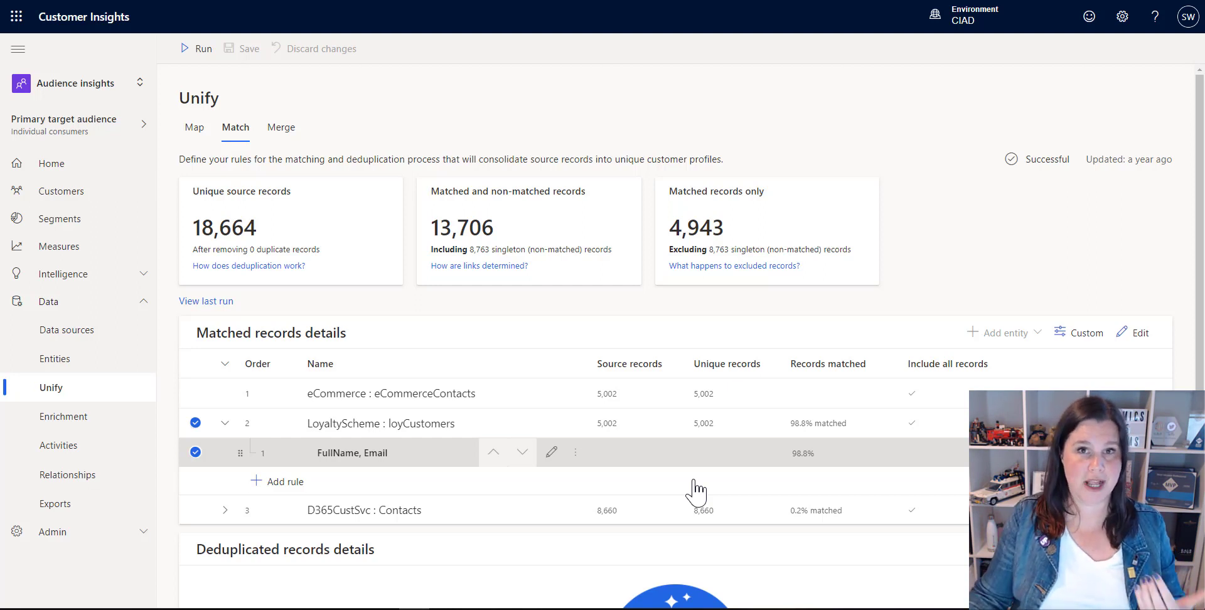
mouse_move(280, 126)
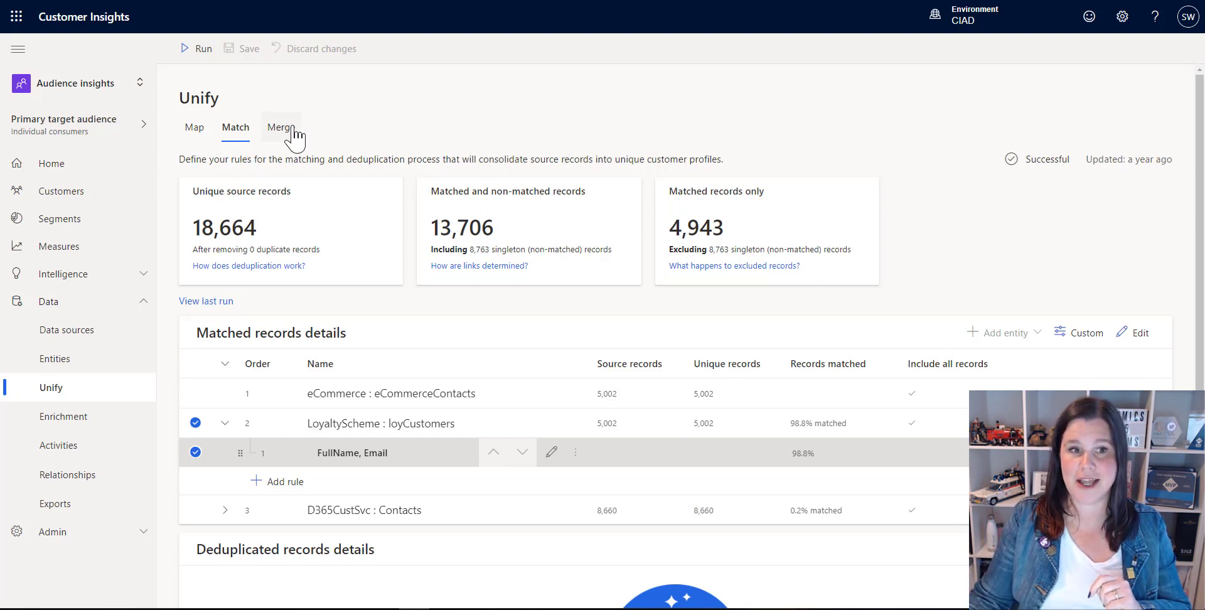
Review the Merge step's 8 combined and 9 individual customer fields
left_click(280, 127)
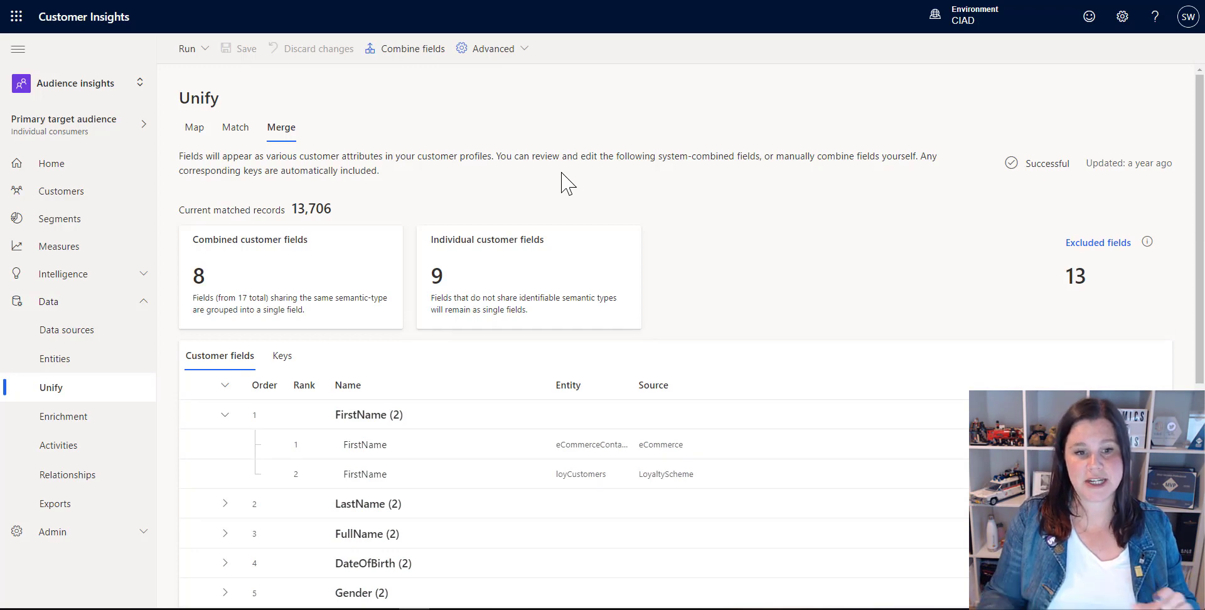
mouse_move(452, 564)
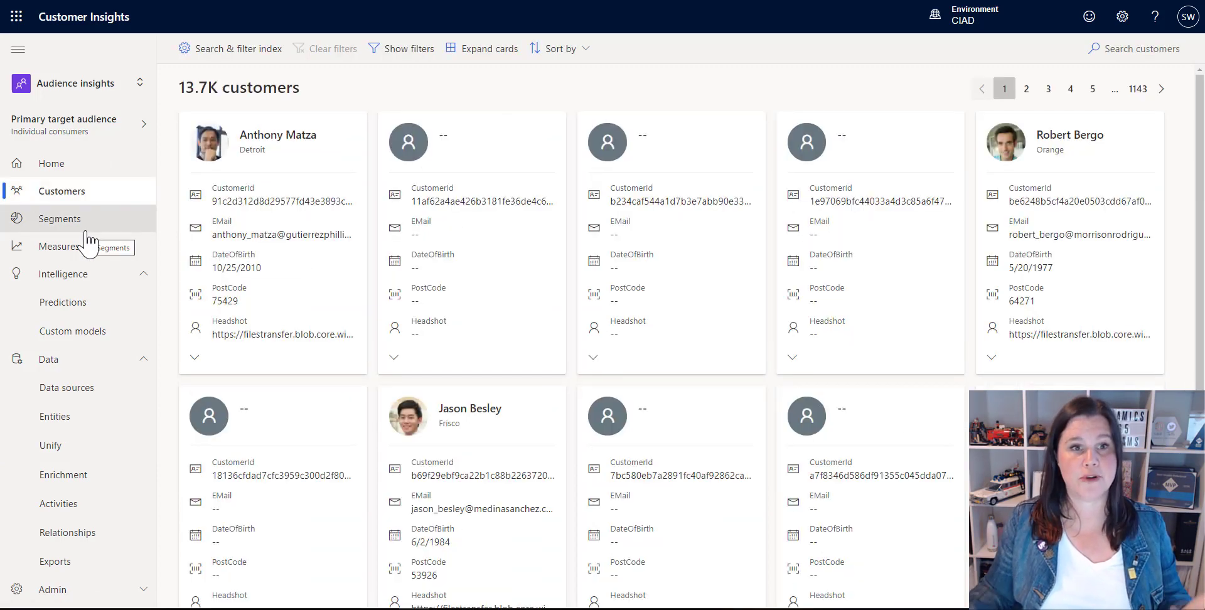
left_click(1137, 49)
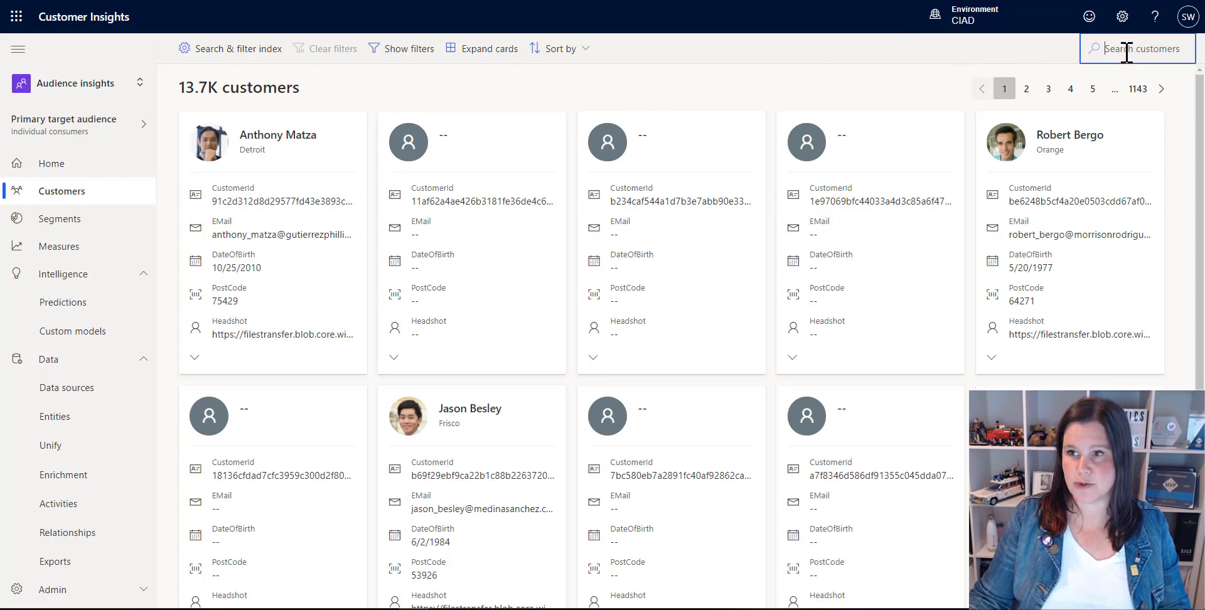
type("abbie")
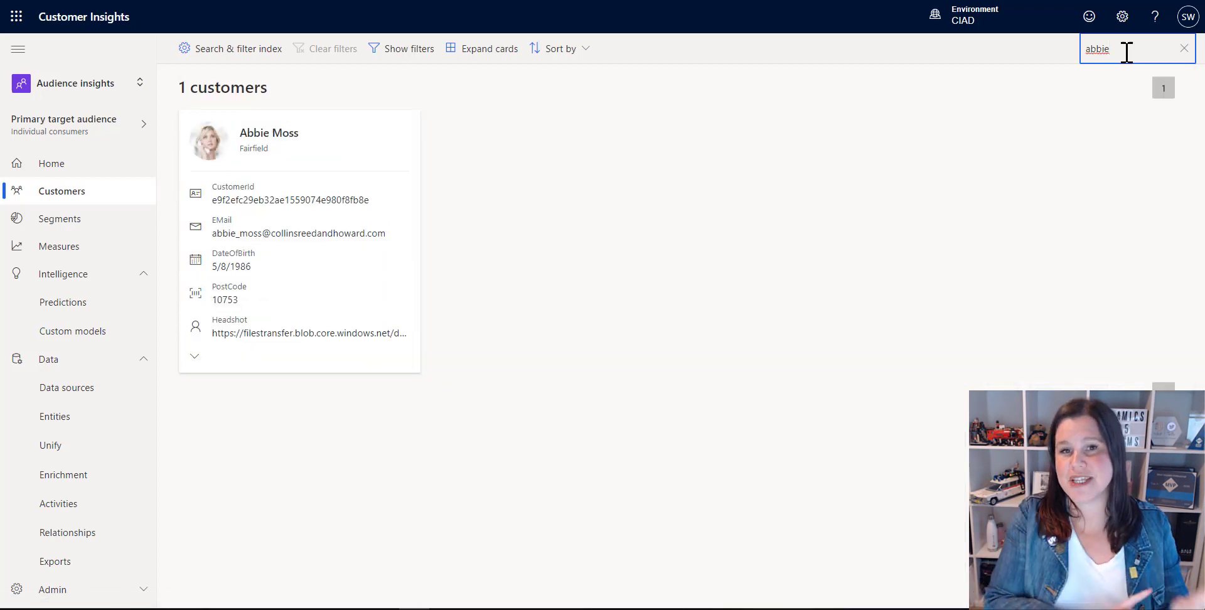
mouse_move(279, 145)
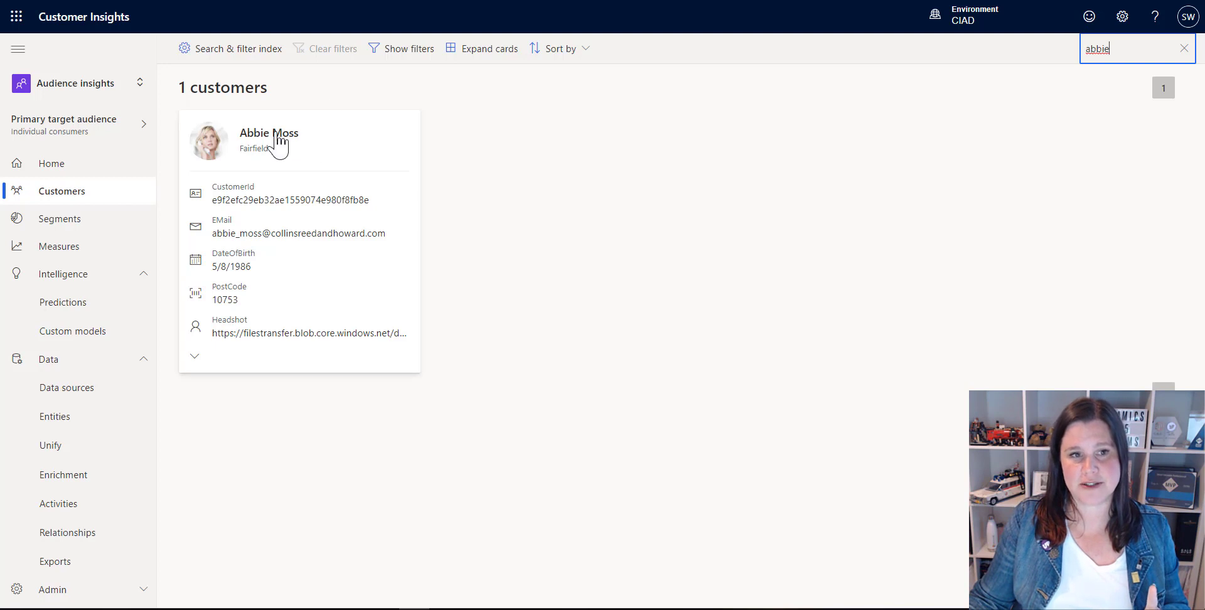
left_click(269, 132)
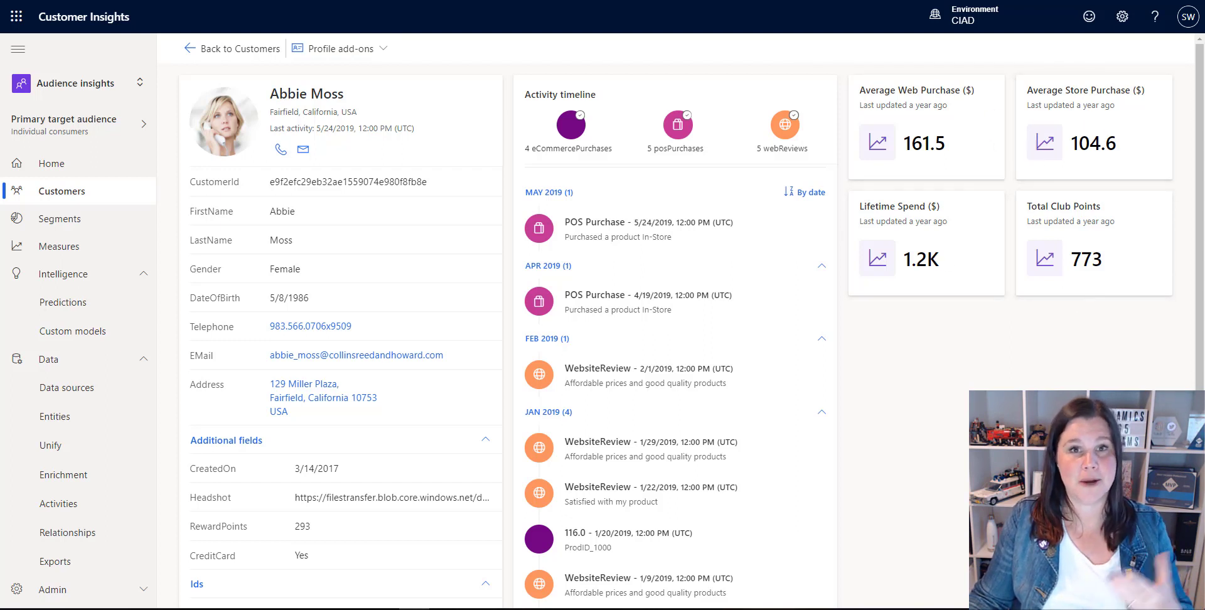
mouse_move(891, 413)
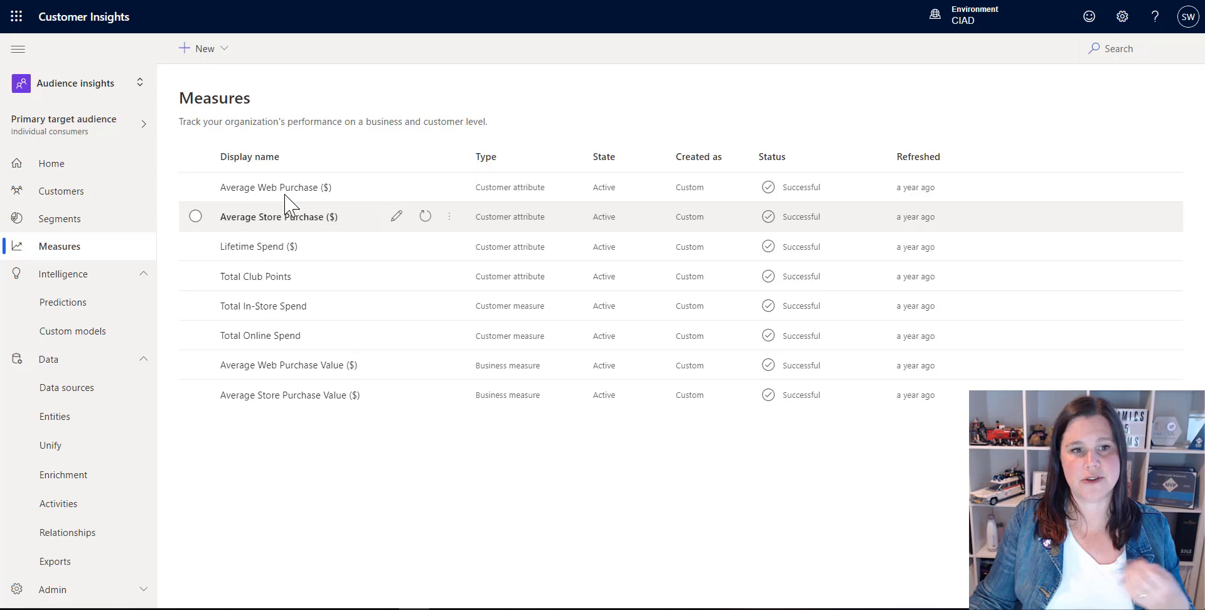
mouse_move(278, 217)
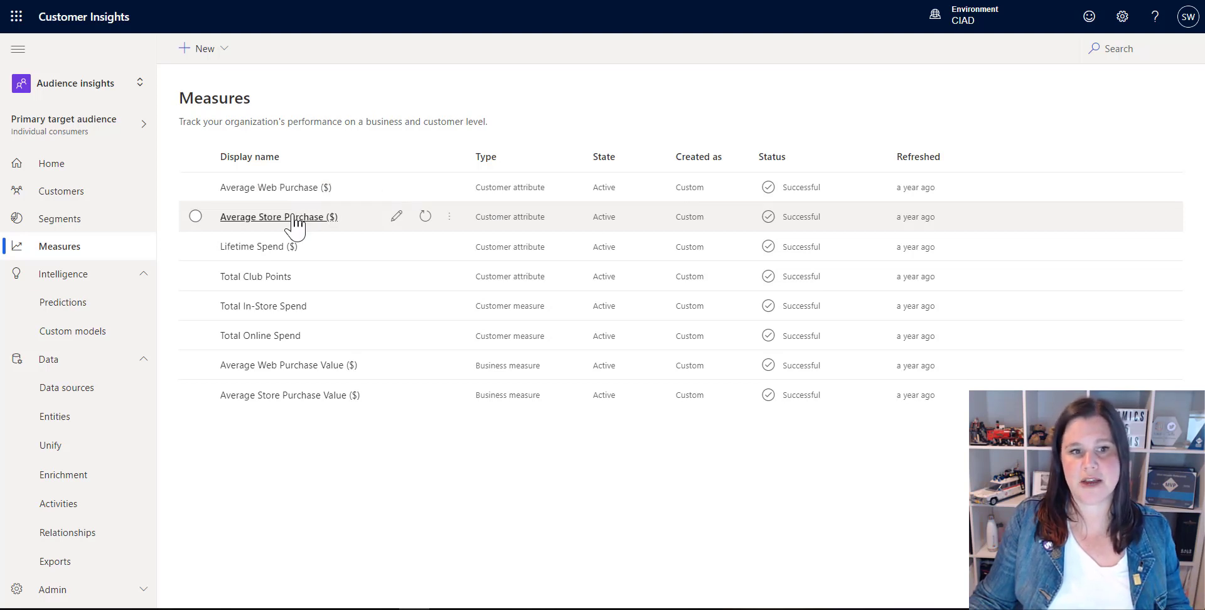
mouse_move(278, 216)
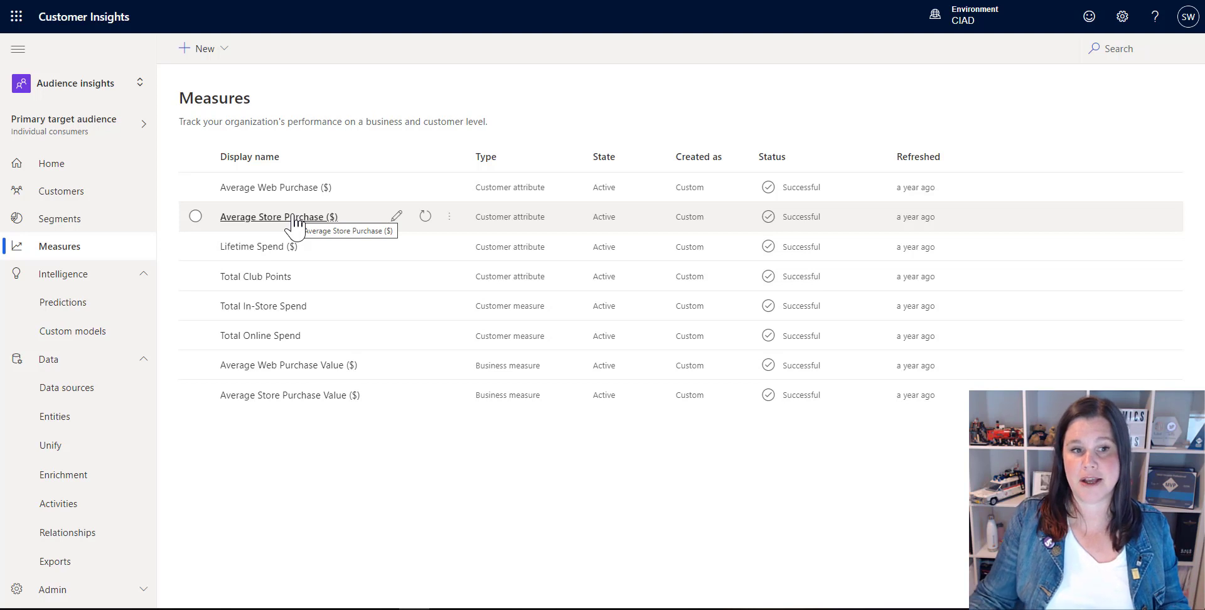
mouse_move(276, 246)
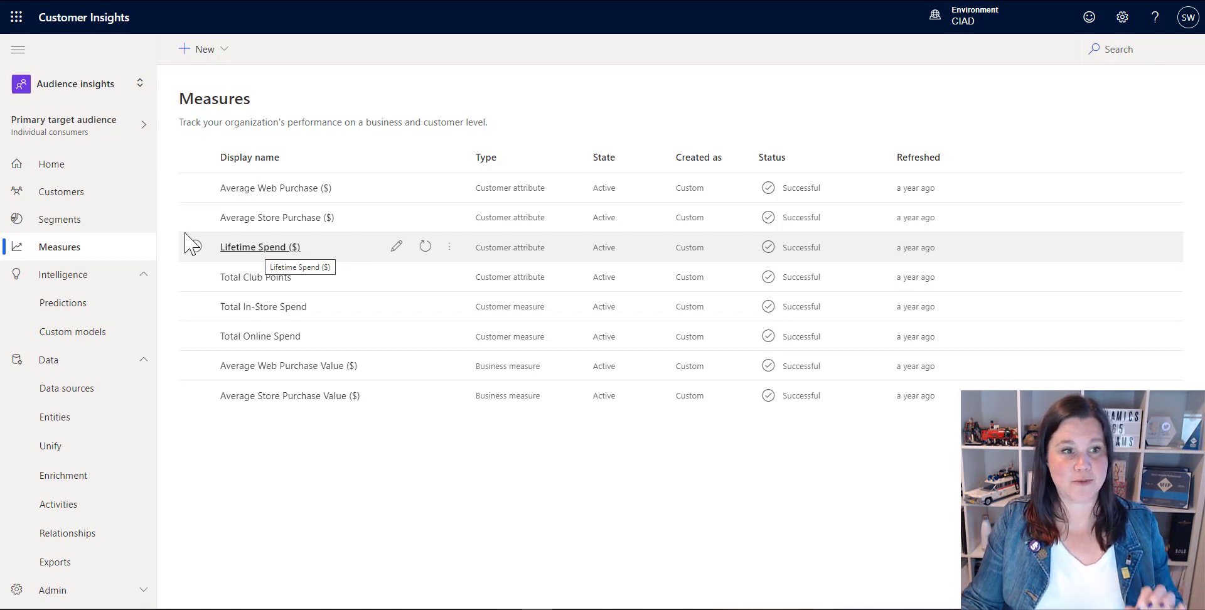
Leave the eight active measures for the Segments page
left_click(61, 218)
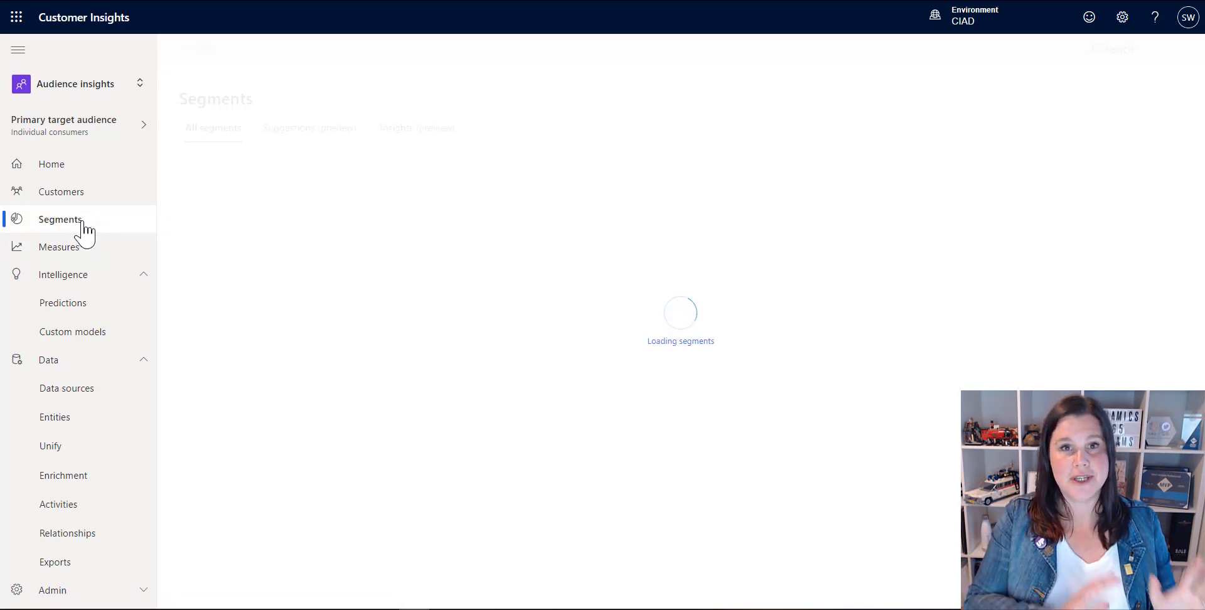
From All segments, view Summer Promo's 1,381 members, size chart and member preview
left_click(60, 219)
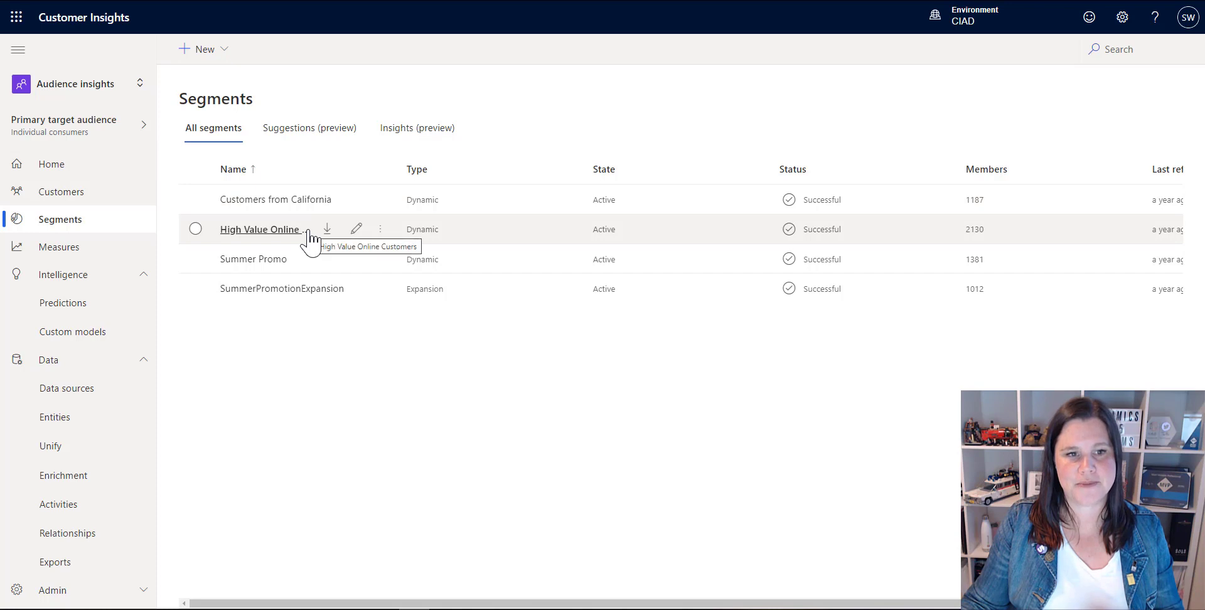
mouse_move(258, 259)
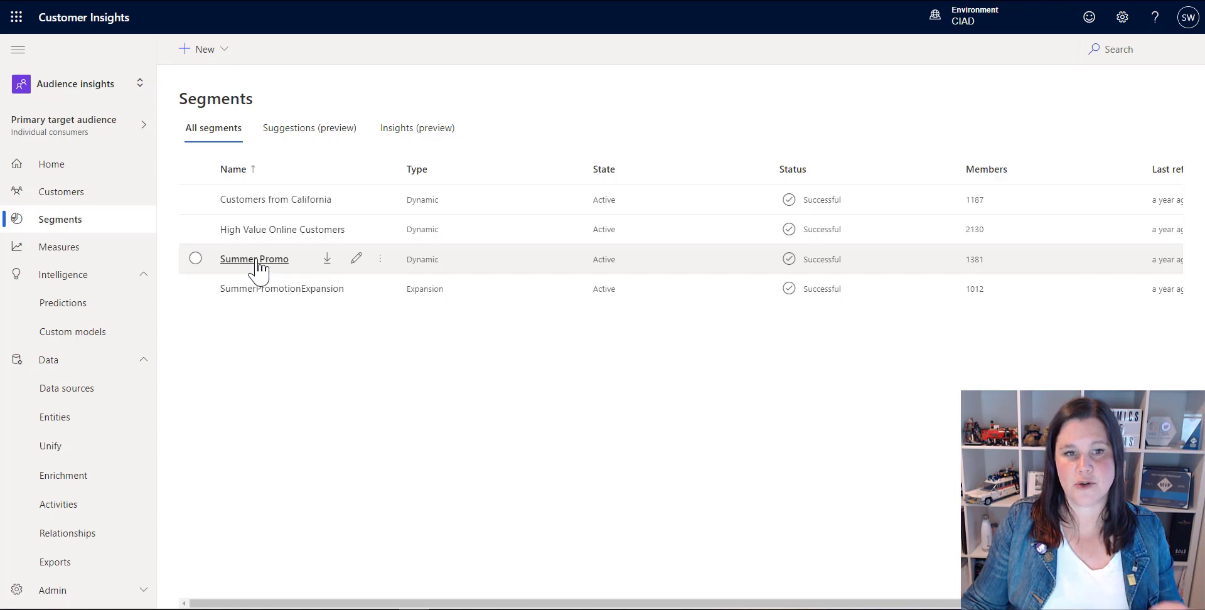
left_click(254, 259)
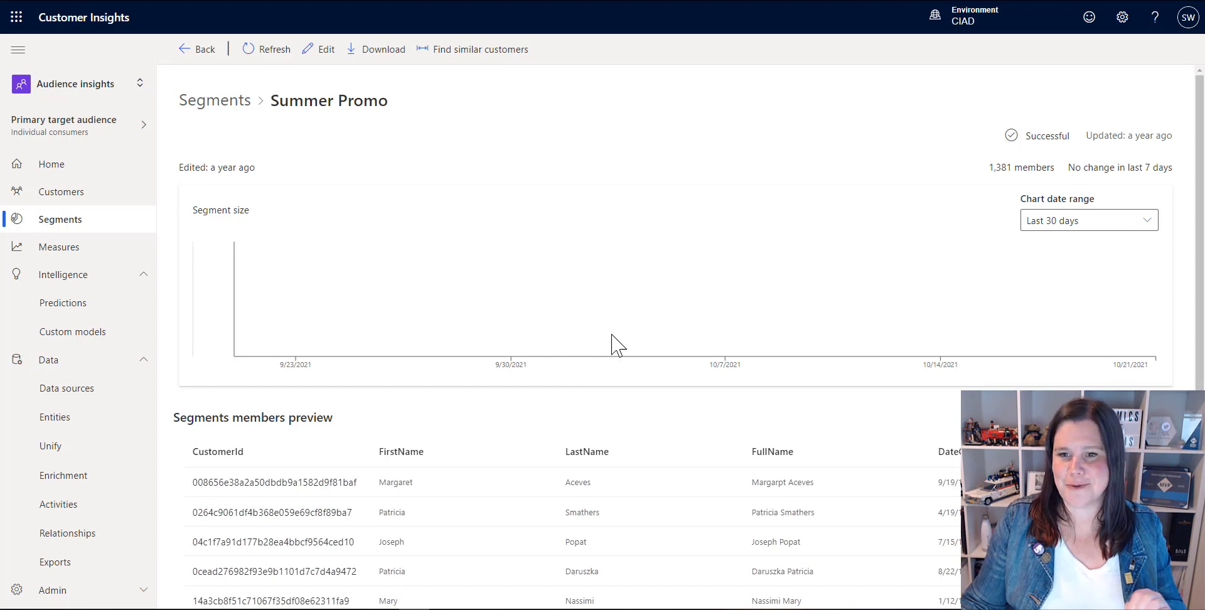
mouse_move(529, 345)
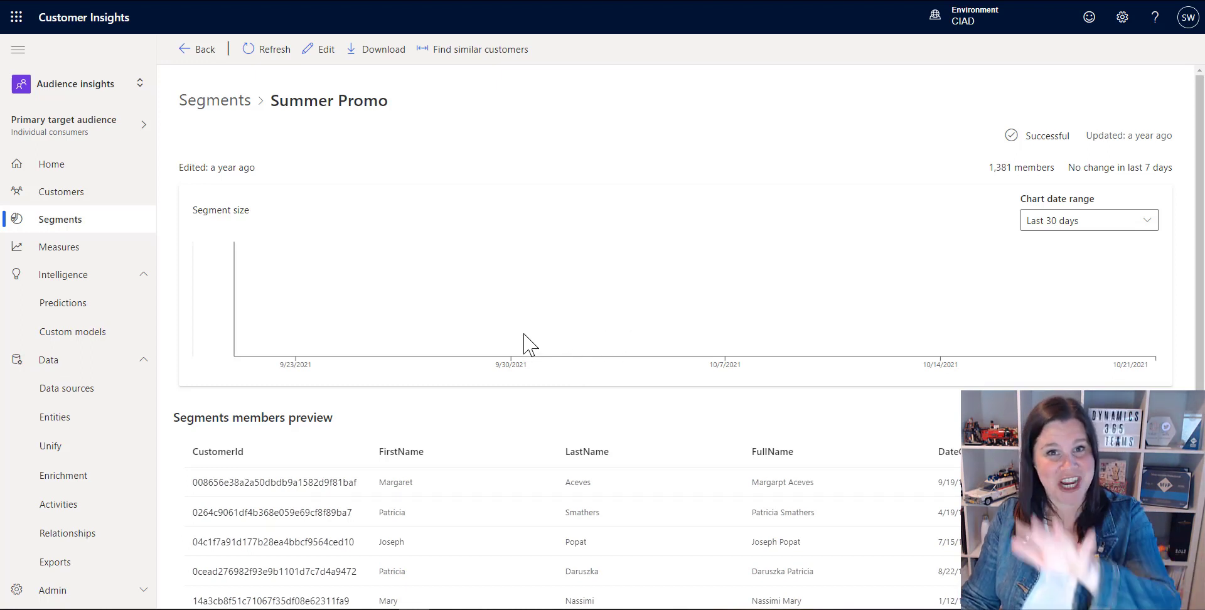
mouse_move(460, 73)
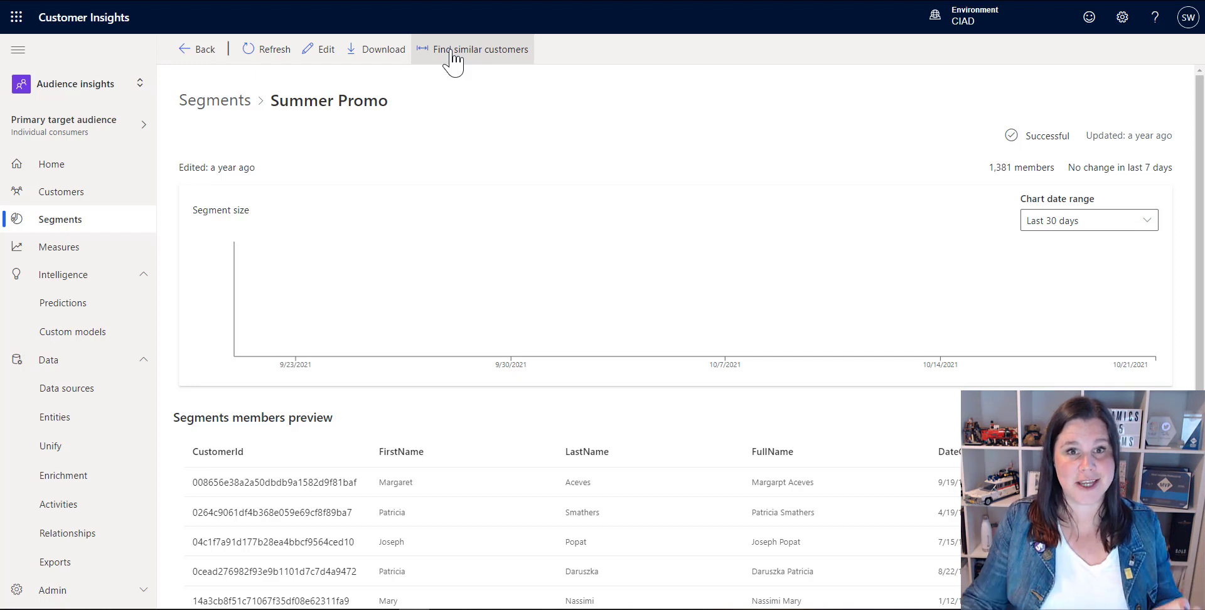
mouse_move(317, 320)
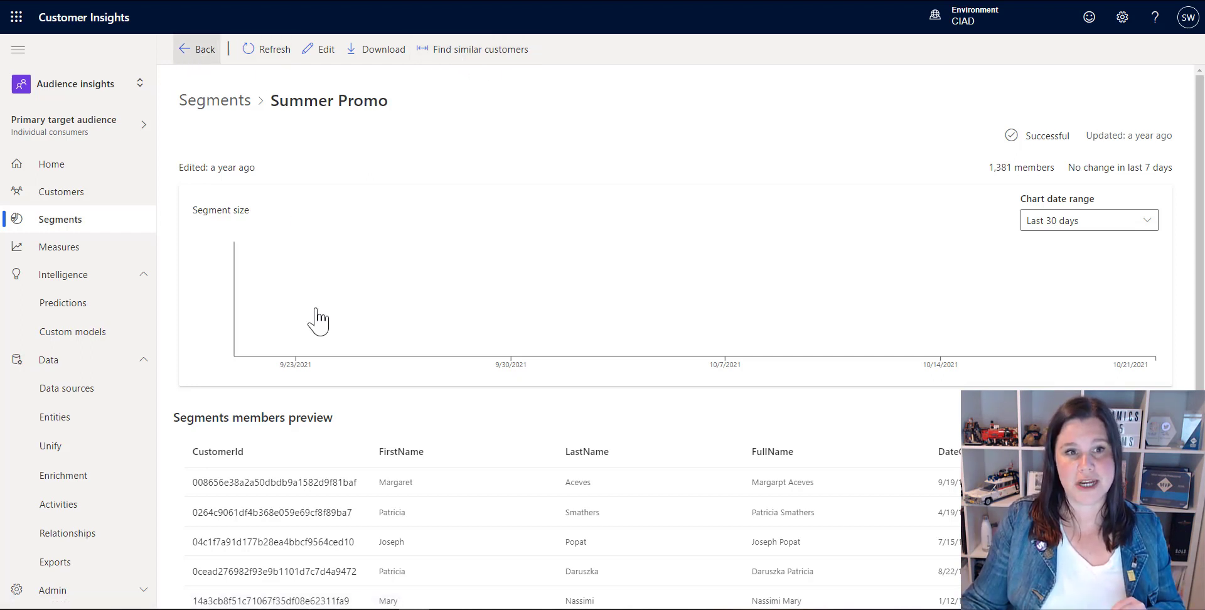
Go back to the segments list, with SummerPromotionExpansion's 1,012 members in focus
left_click(197, 49)
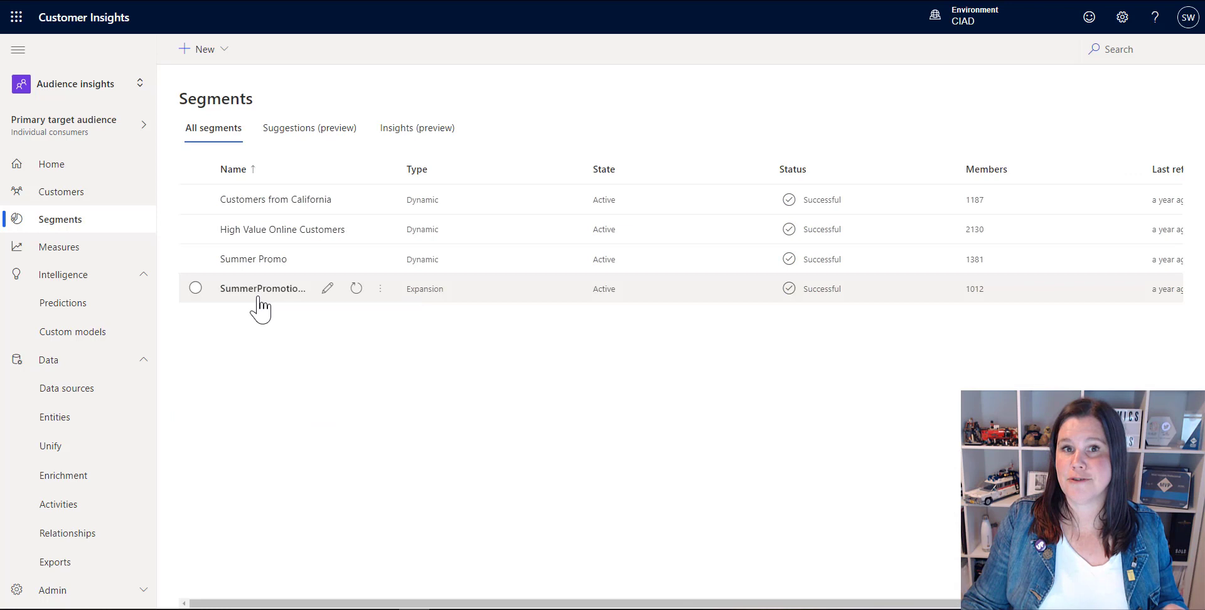
left_click(262, 289)
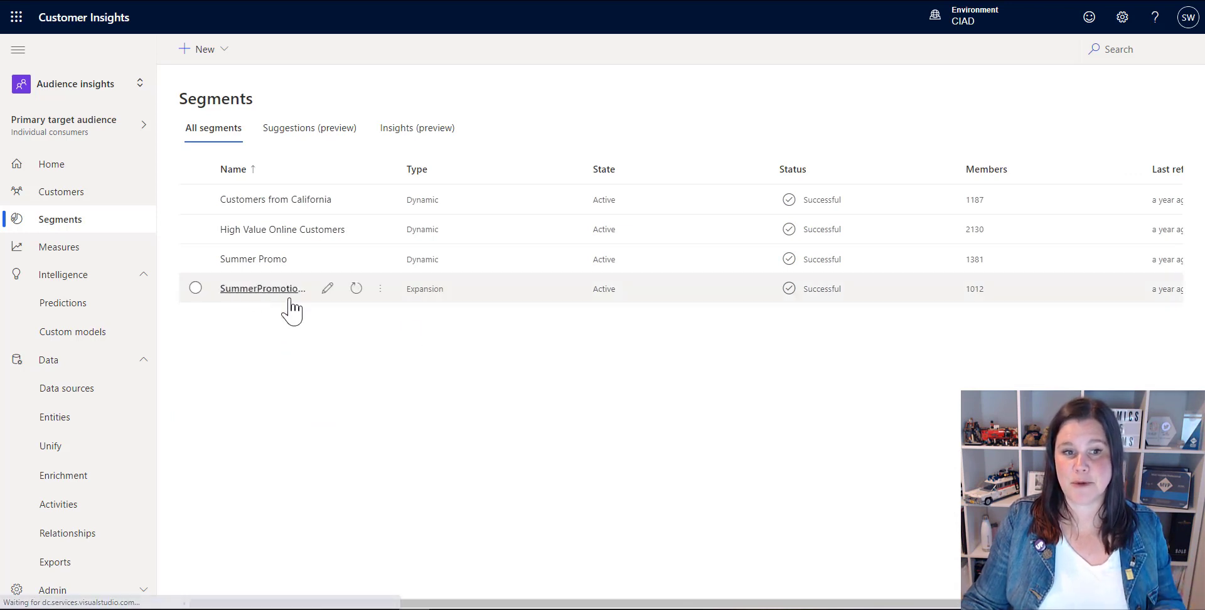
left_click(262, 288)
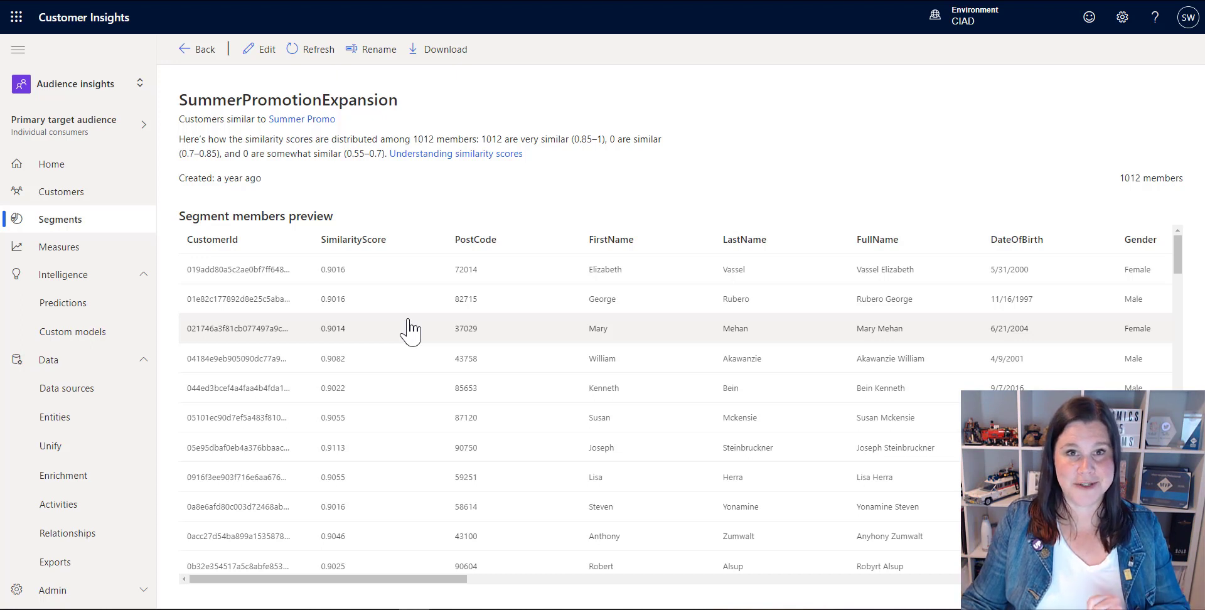
mouse_move(340, 447)
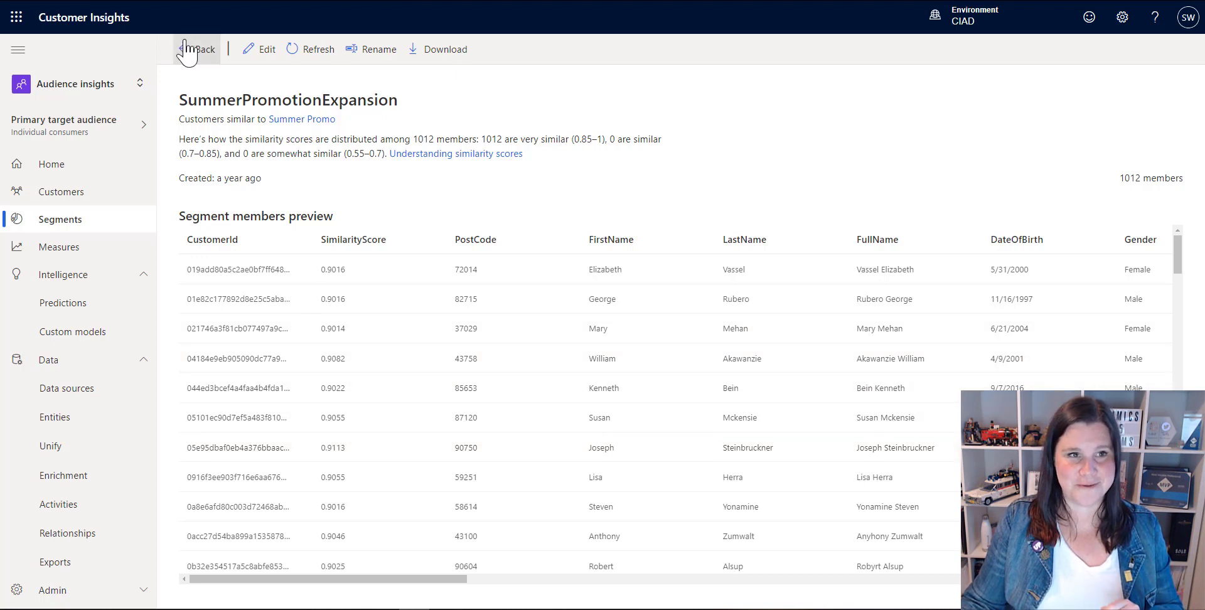
left_click(201, 49)
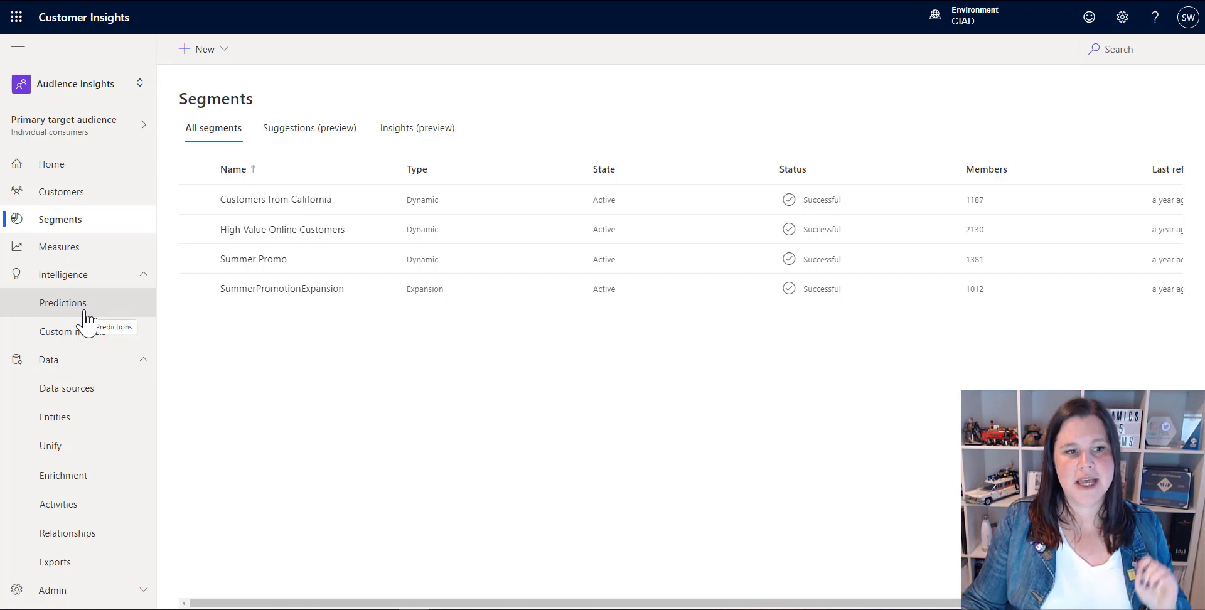
Go to Intelligence > Predictions, Create, and use the Customer lifetime value (preview) model
left_click(63, 302)
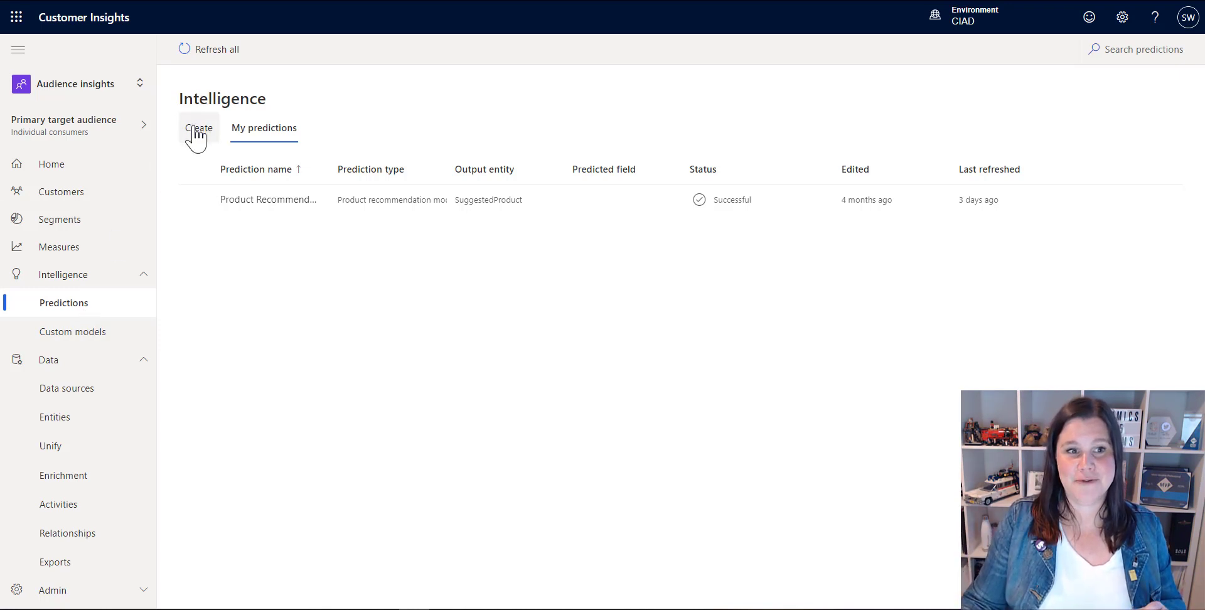
left_click(197, 128)
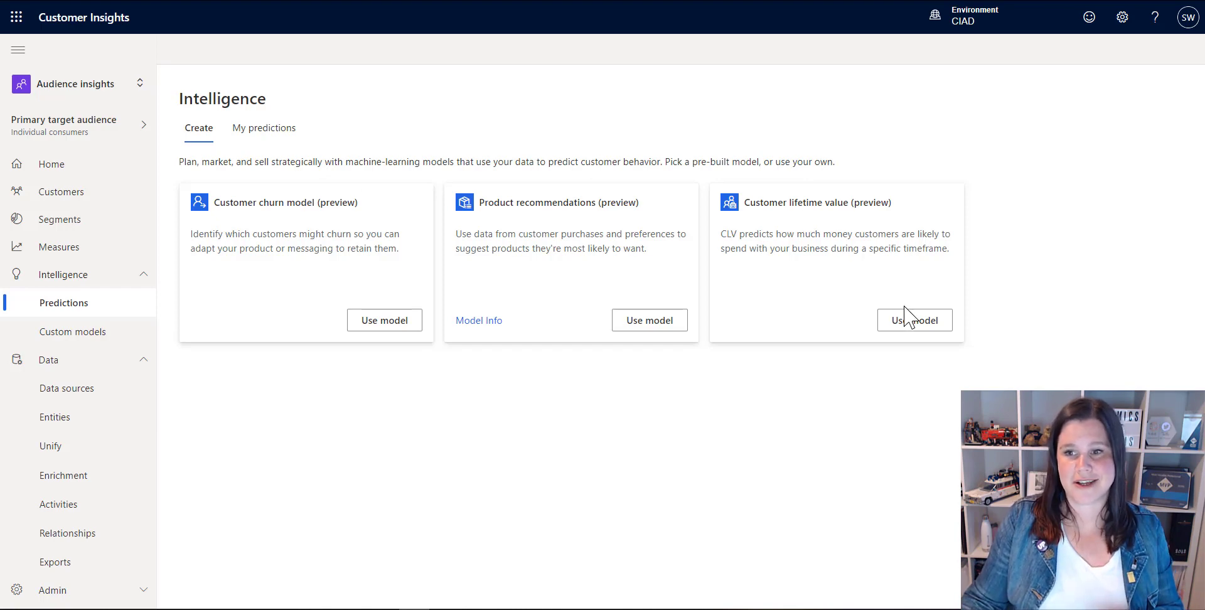
left_click(816, 202)
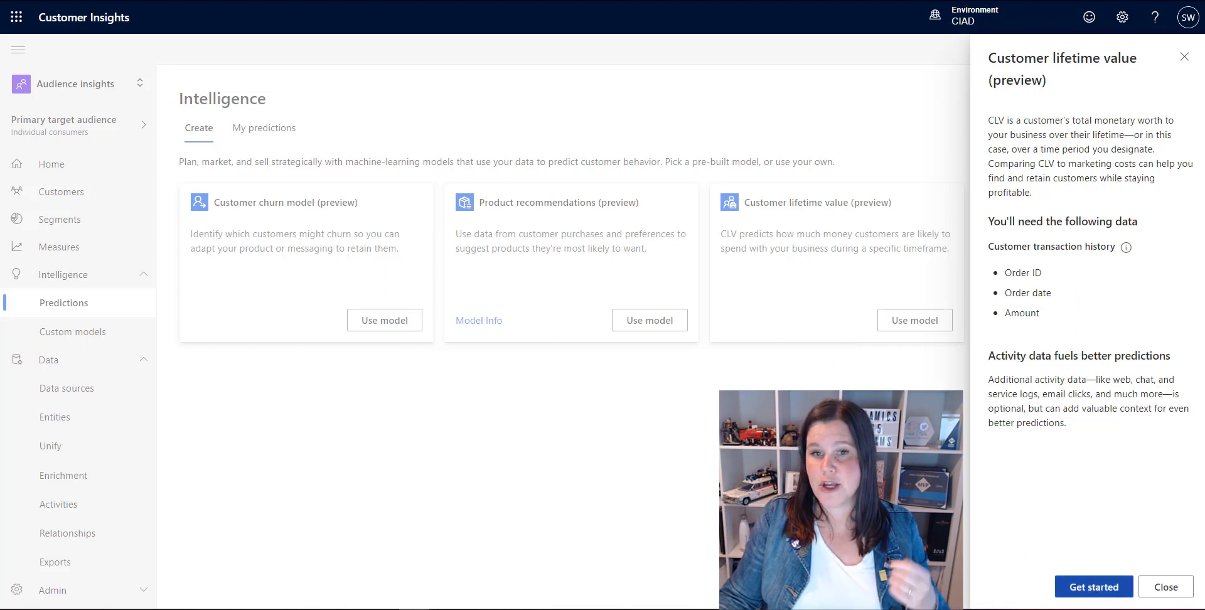
Start the lifetime value wizard, name the model 'c' and continue to preferences
left_click(1093, 587)
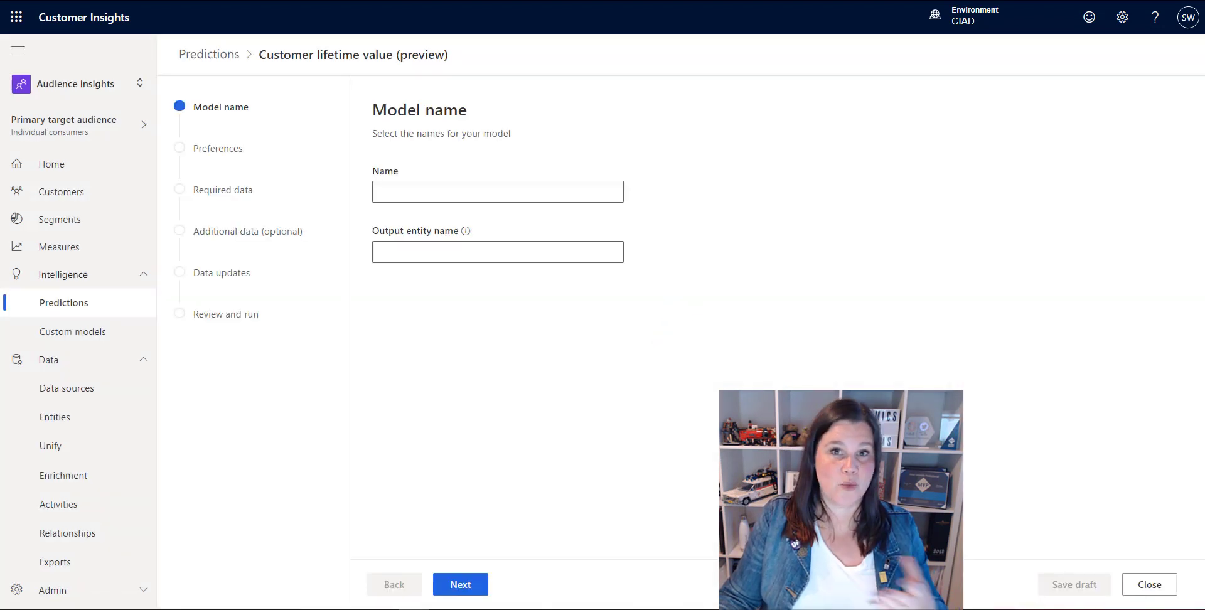
left_click(498, 190)
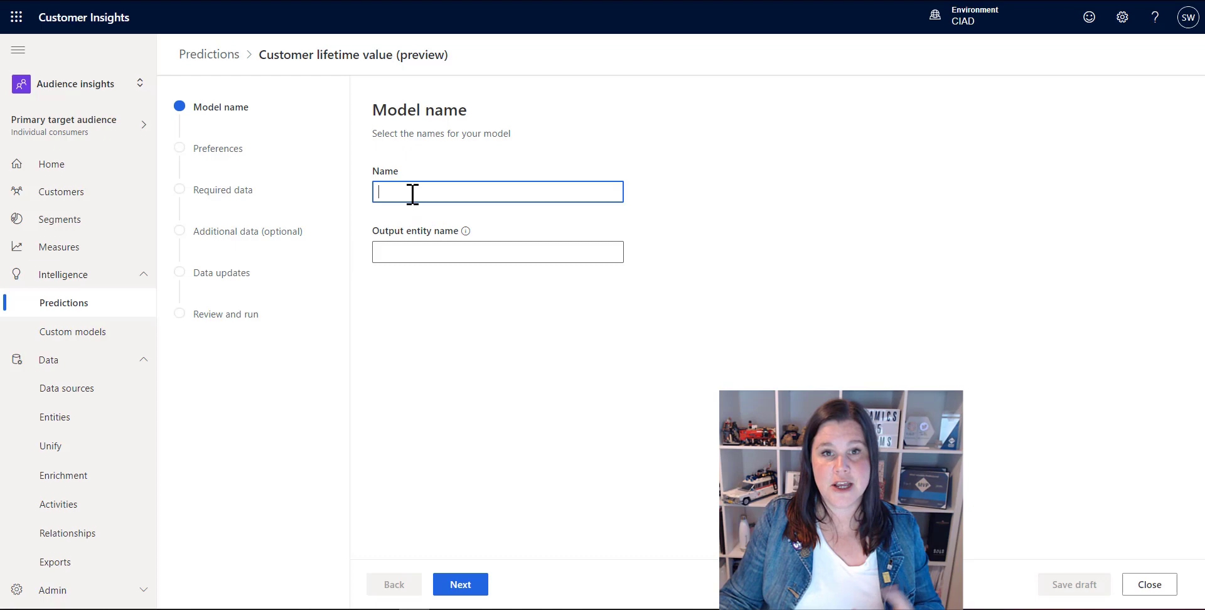
type("c")
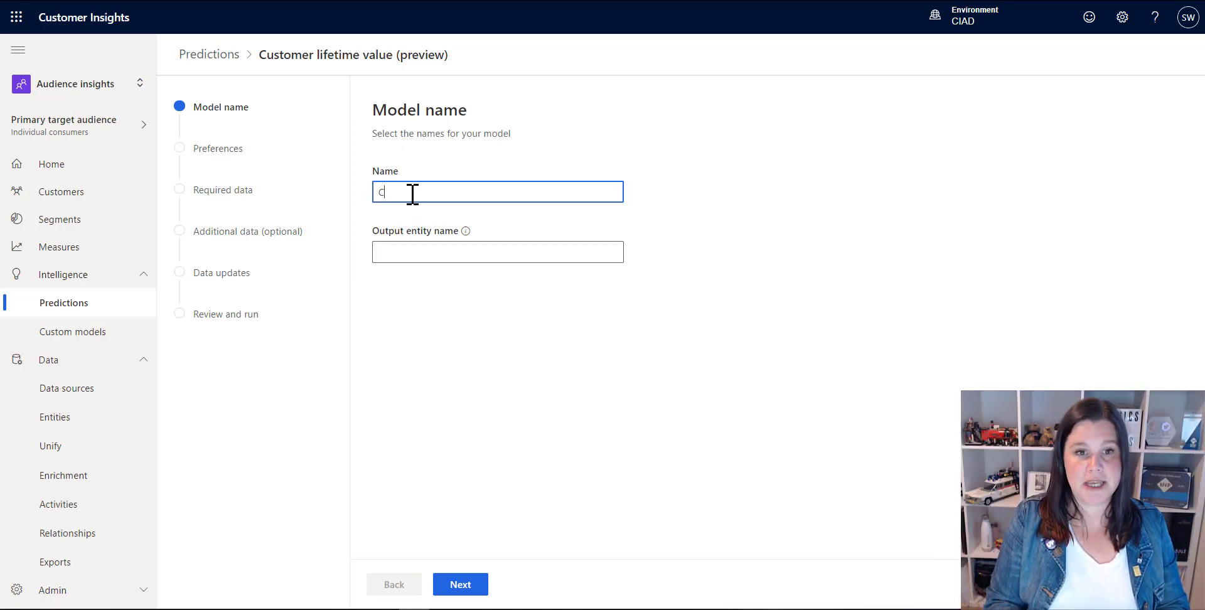
left_click(460, 583)
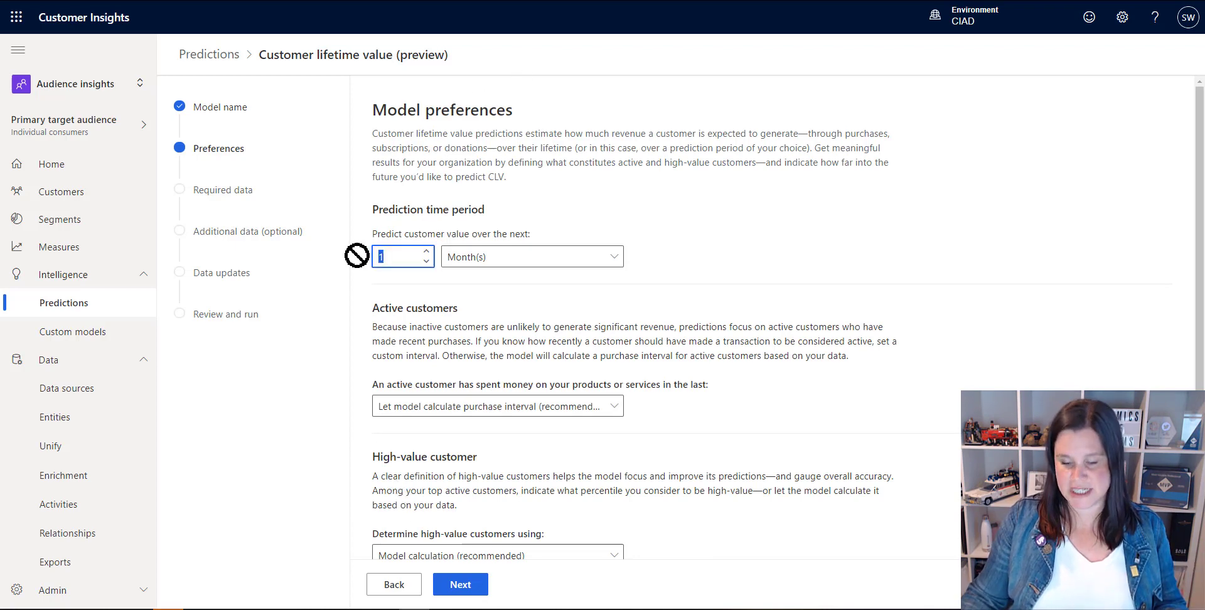
Set a 12-month prediction period, keep model-calculated purchase interval, and reach Required data
type("12")
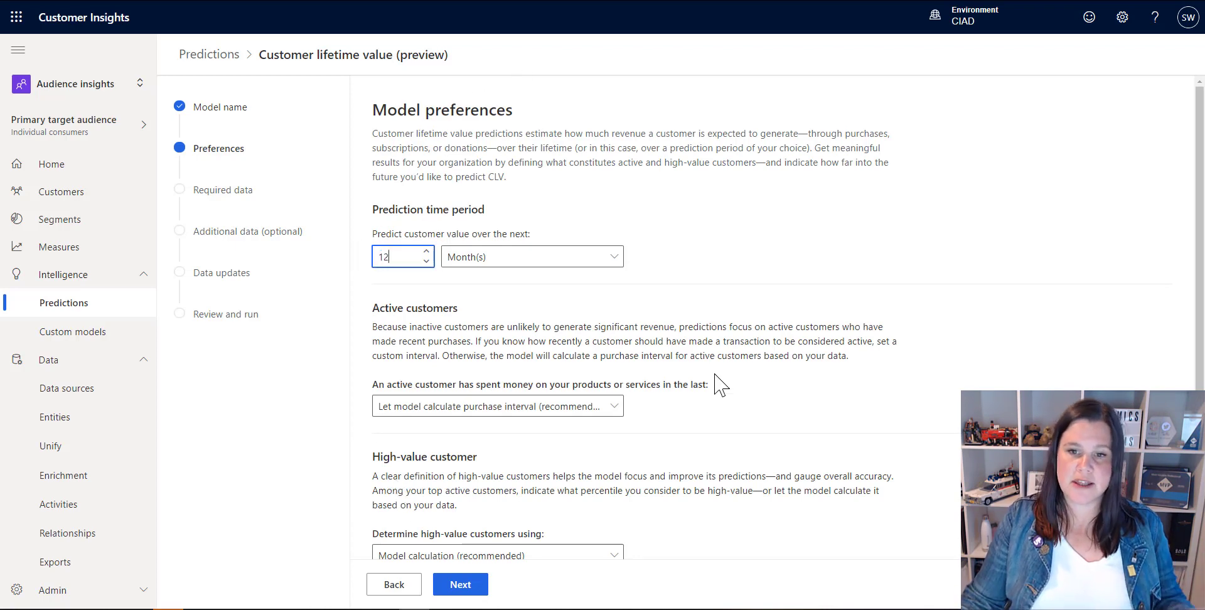
scroll("down", 3)
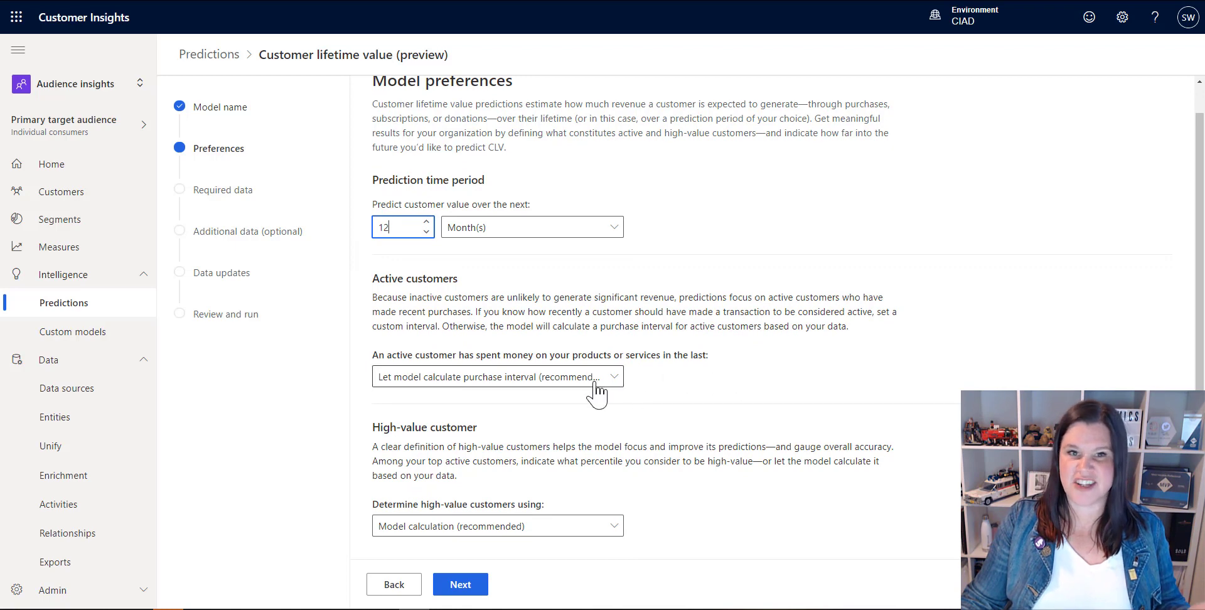
left_click(497, 377)
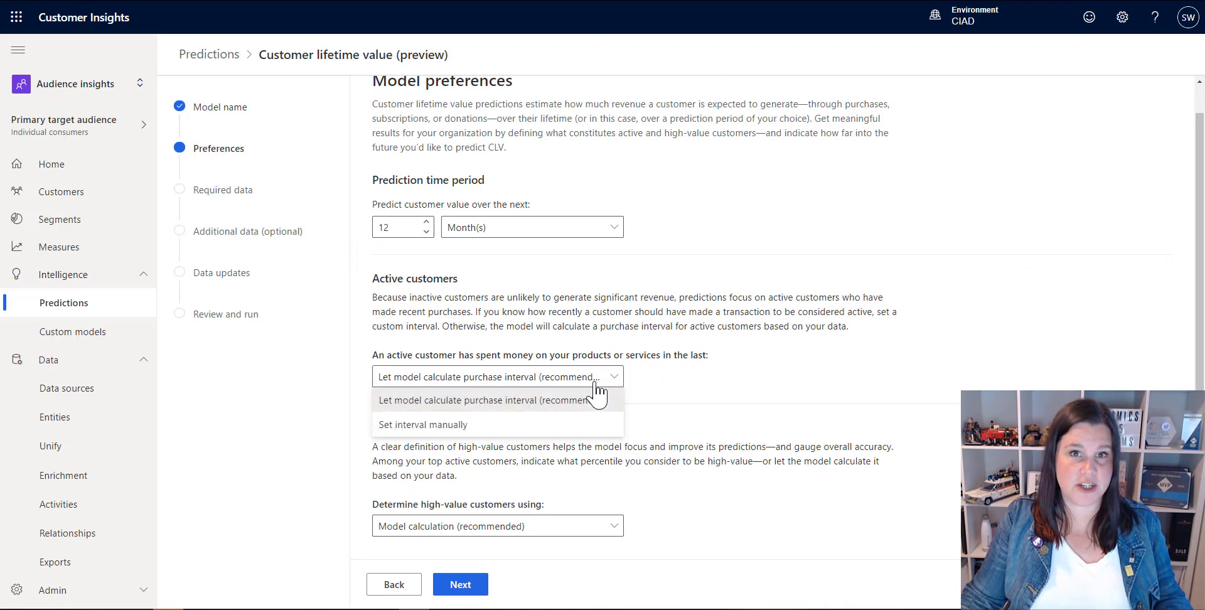
left_click(484, 399)
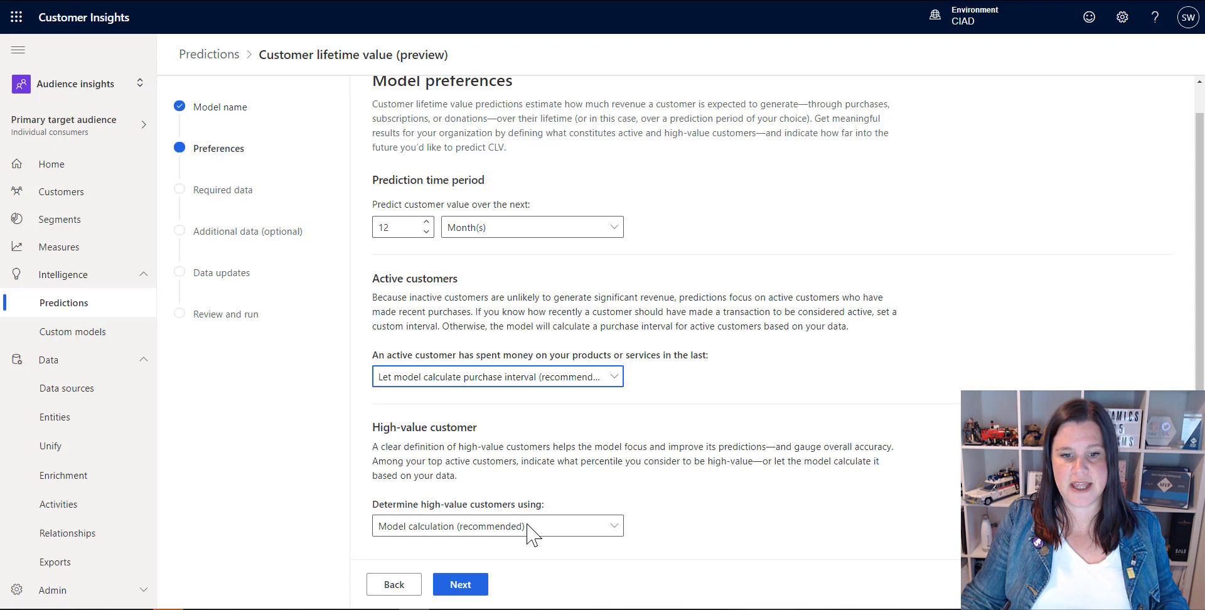
left_click(459, 584)
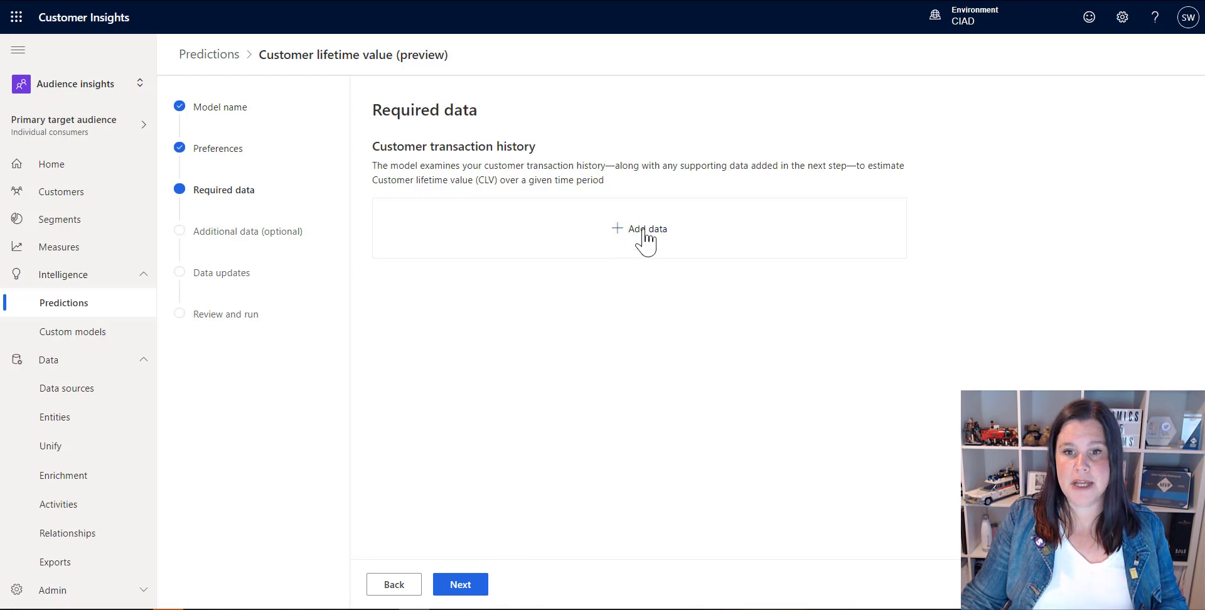
Add SalesOrderLine as customer transaction history, save its mapping, and continue to Additional data
left_click(646, 229)
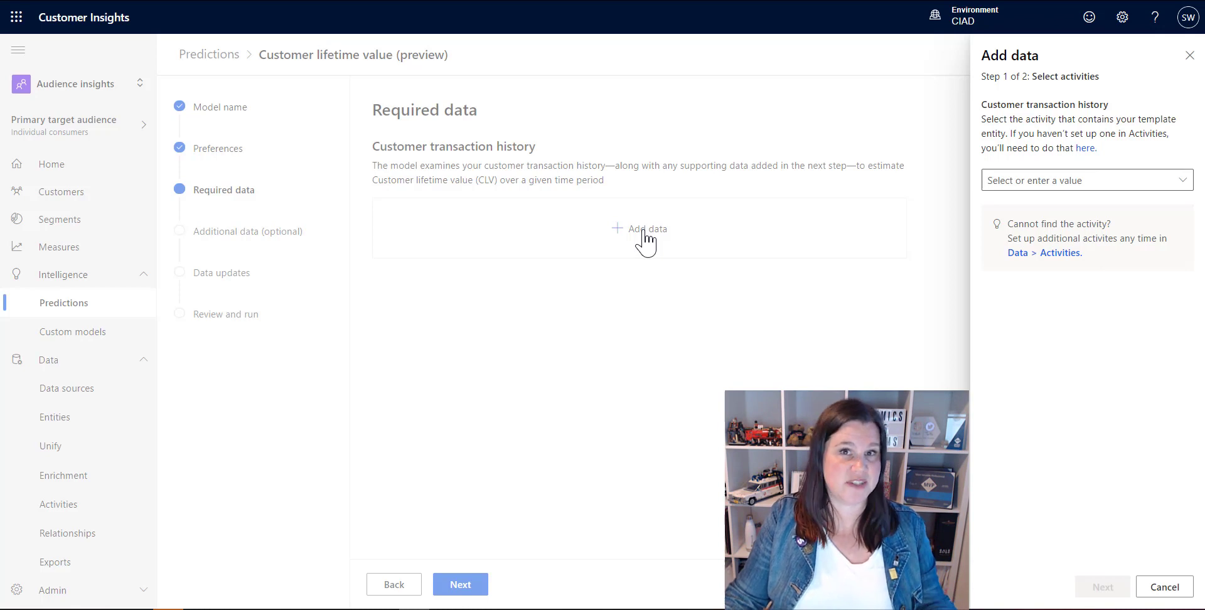
left_click(1086, 180)
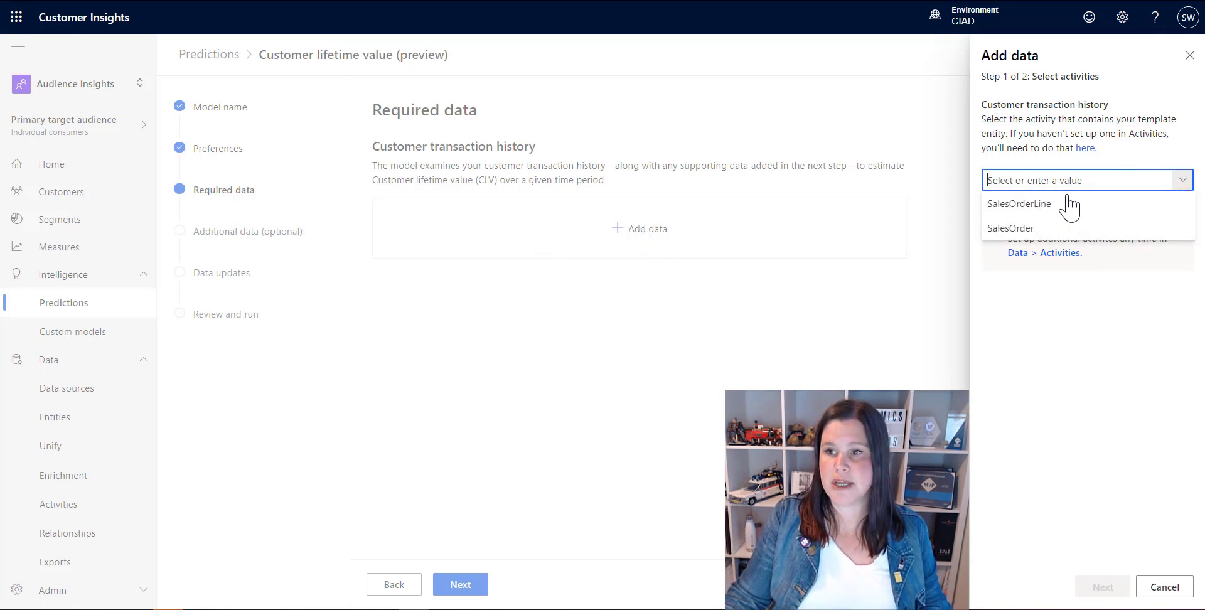
left_click(1019, 203)
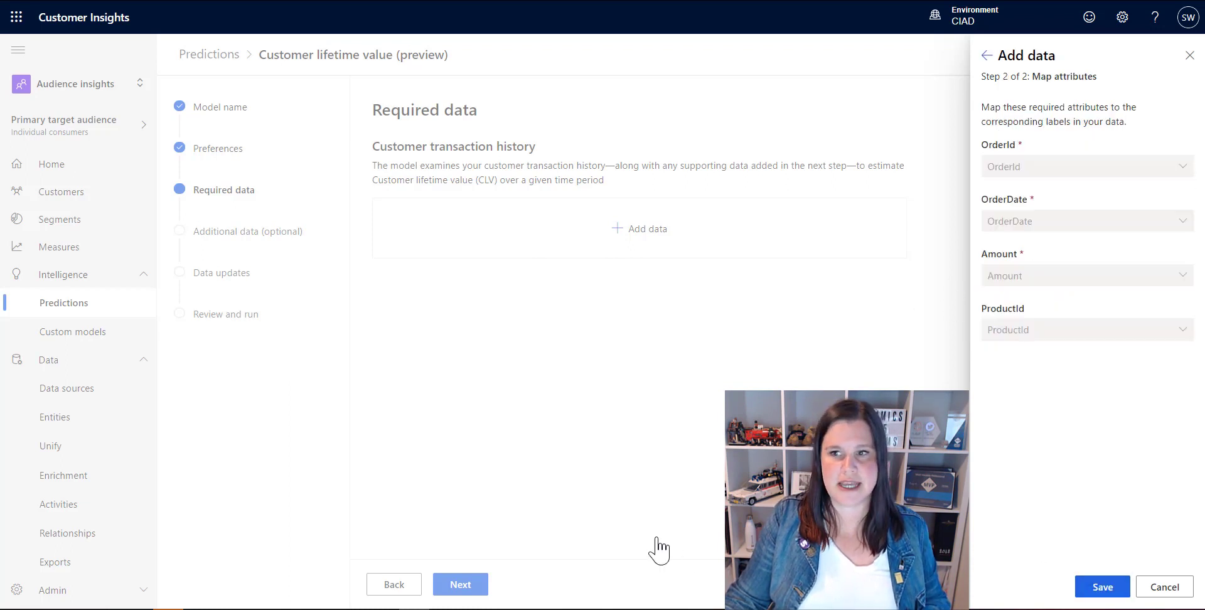
mouse_move(1046, 159)
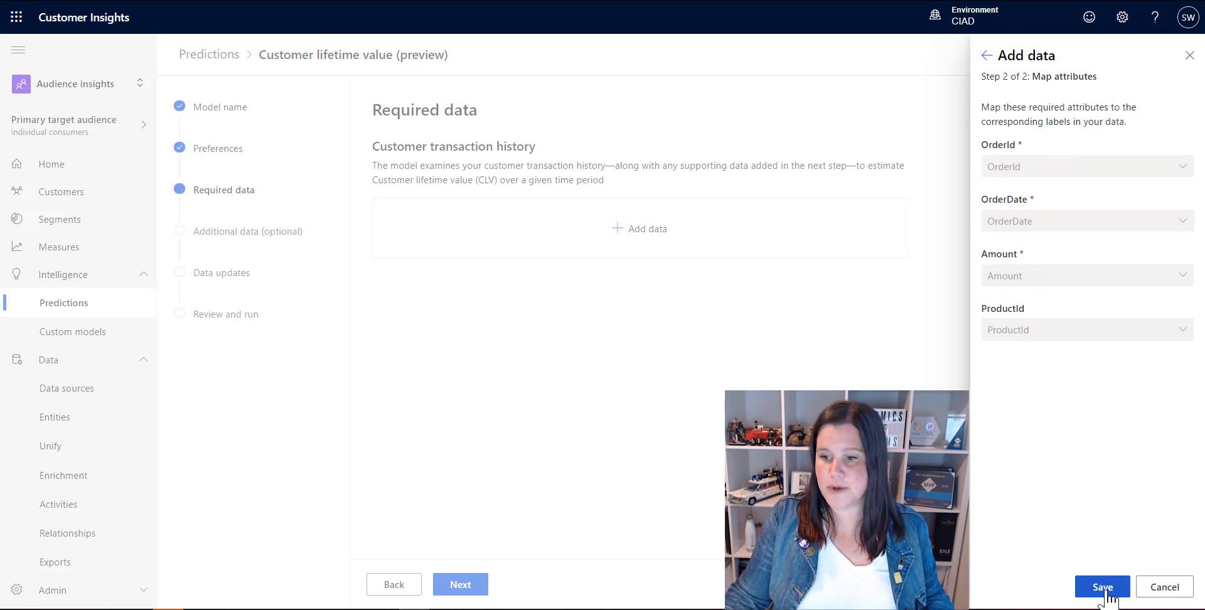
left_click(1101, 588)
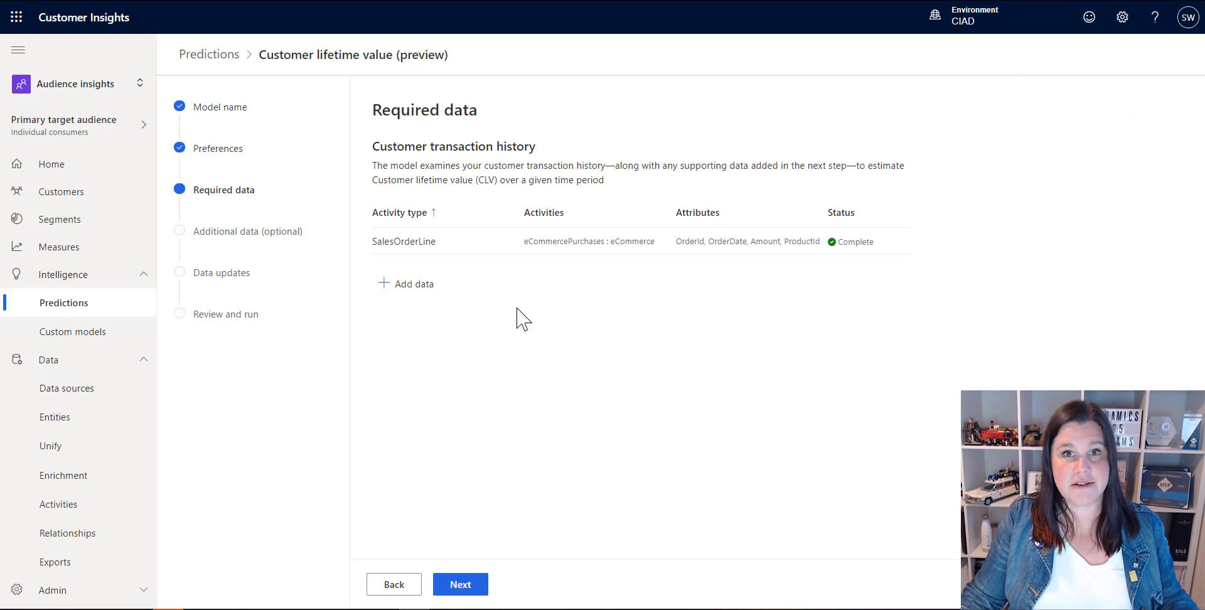
left_click(459, 584)
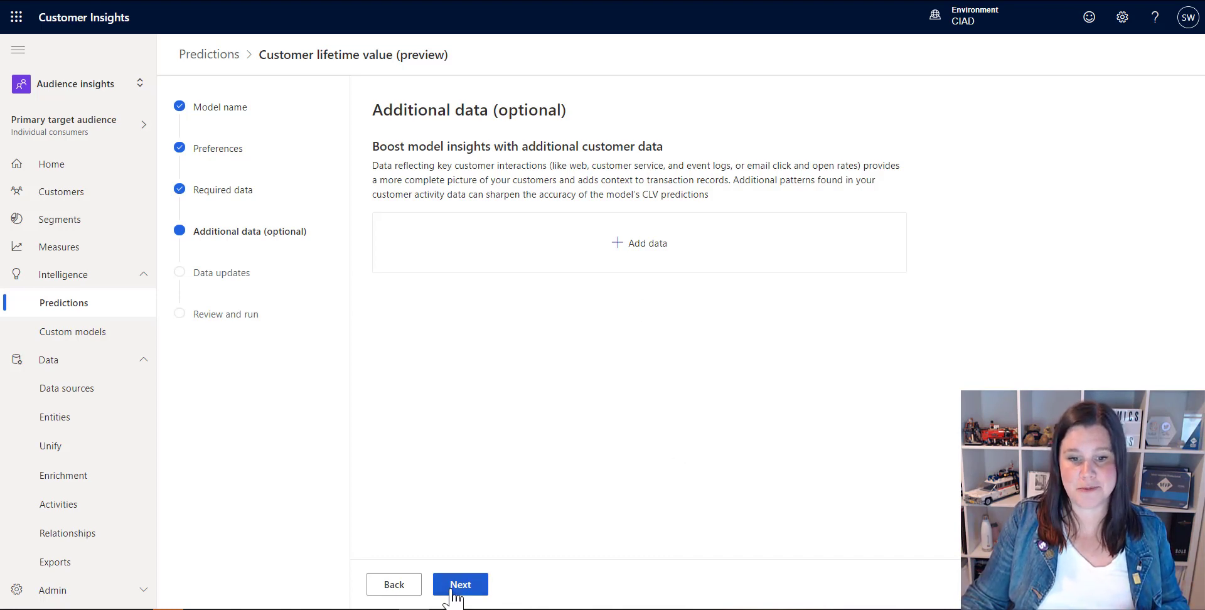
Skip additional data, save and run the CustomerLifetimeValue model, then return to My predictions
left_click(460, 583)
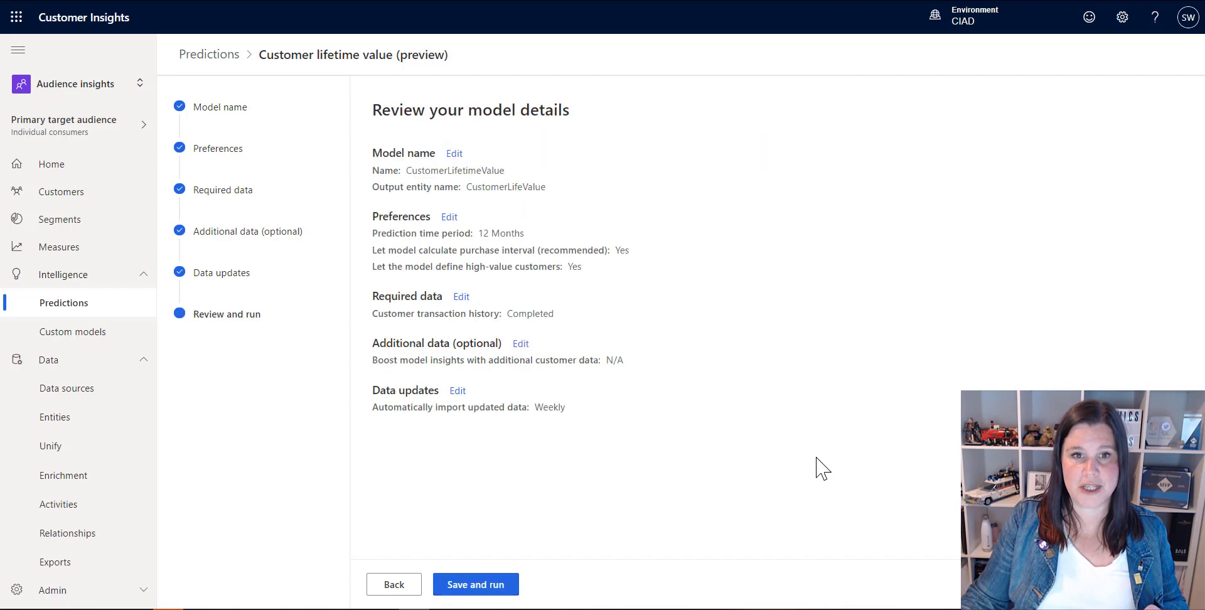
left_click(474, 583)
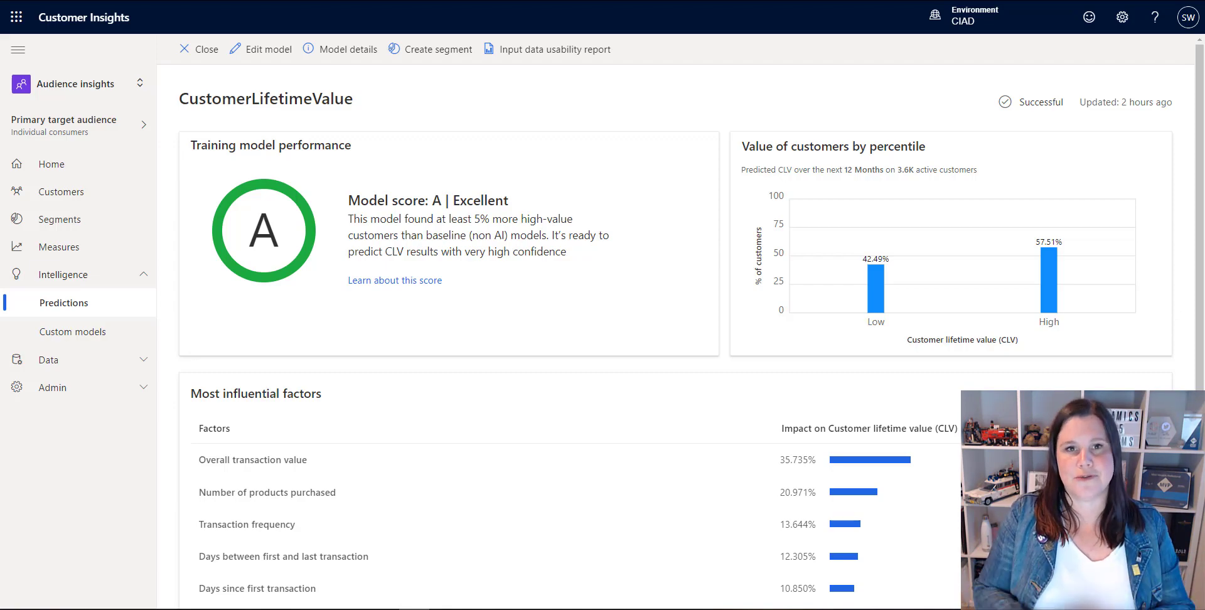
left_click(204, 49)
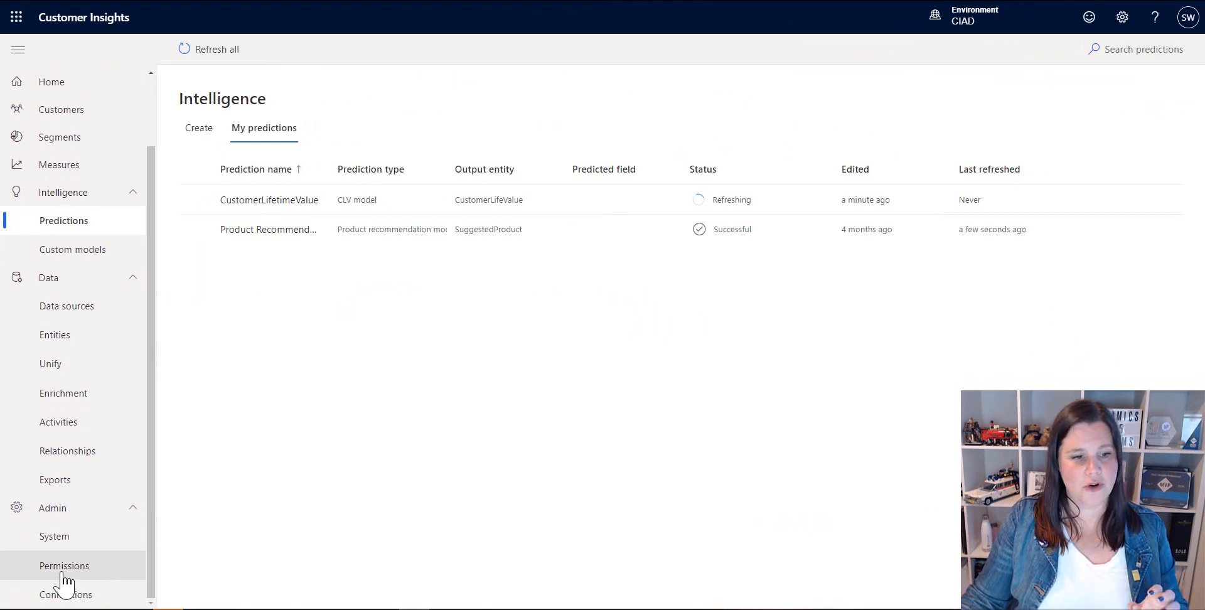
Browse the Admin Connections export tiles, then switch to the Enrichment list
left_click(67, 594)
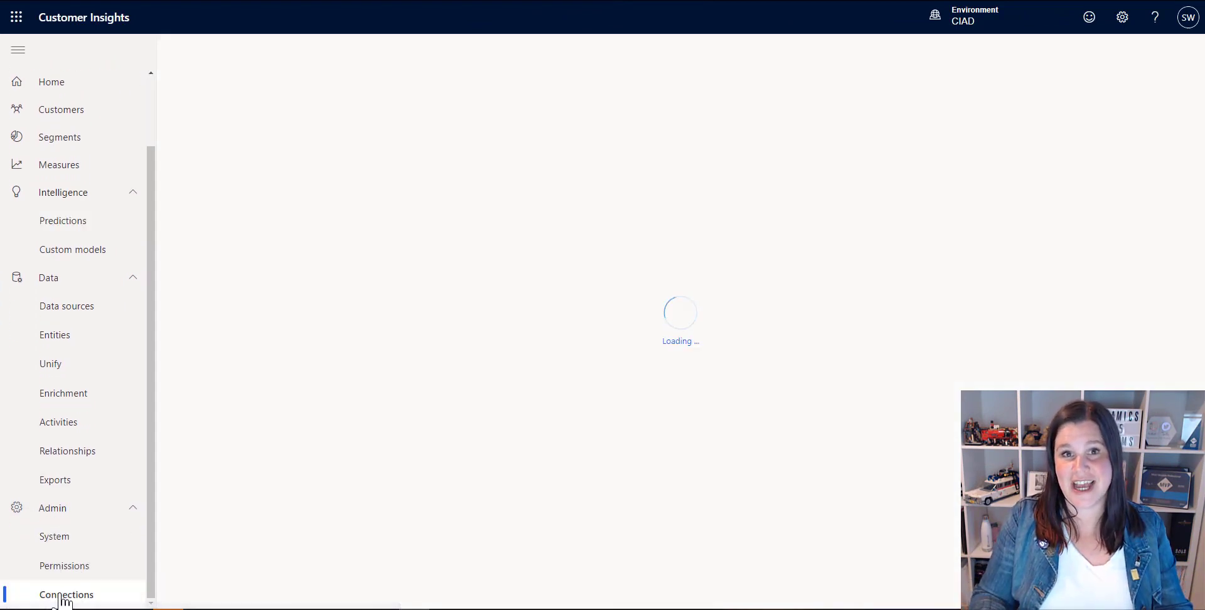
left_click(67, 594)
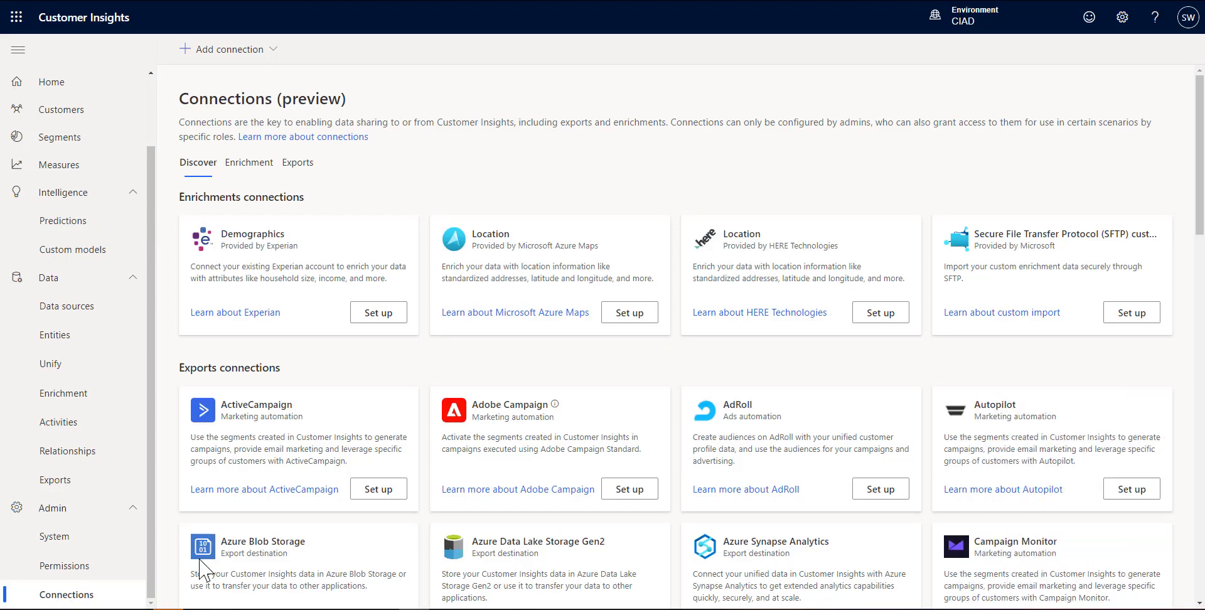
scroll("down", 3)
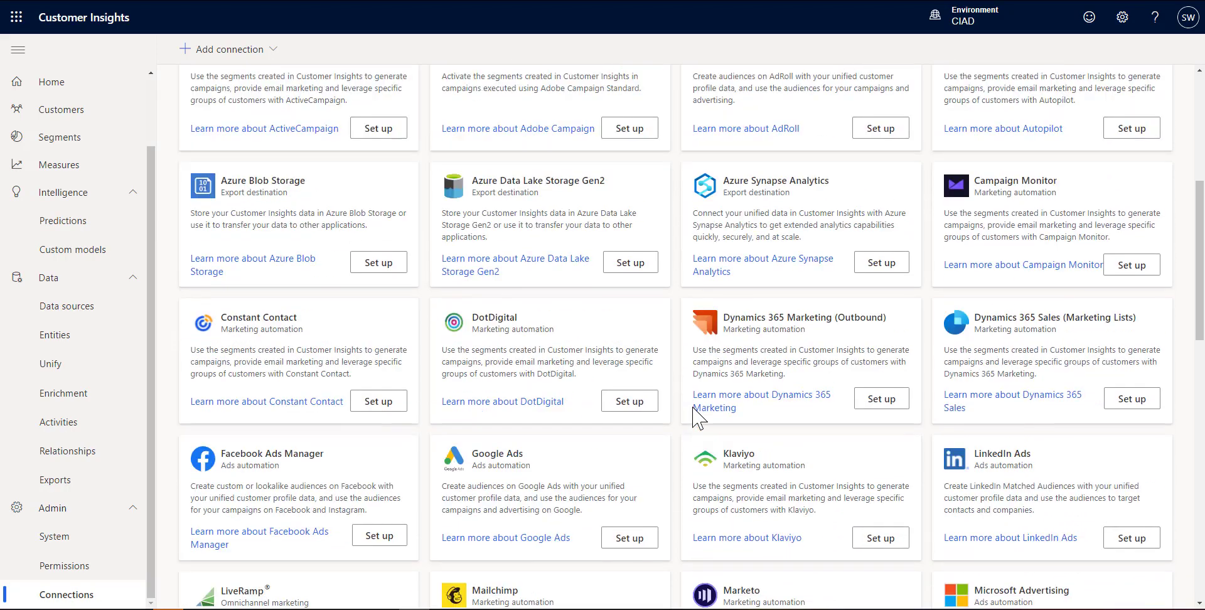
scroll("down", 3)
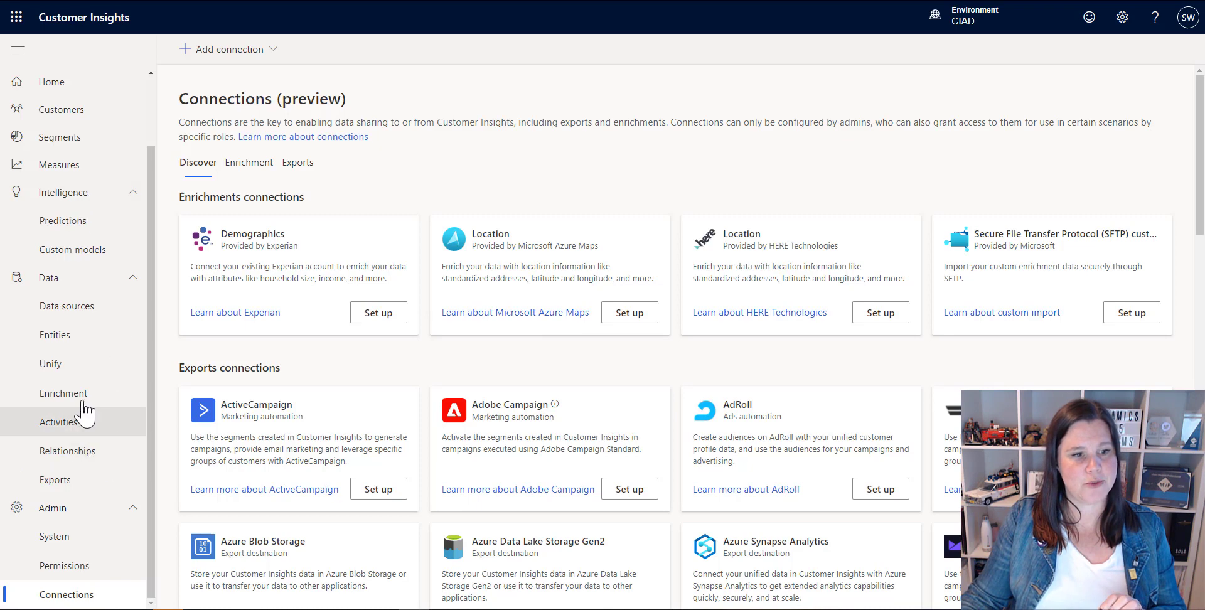
left_click(64, 392)
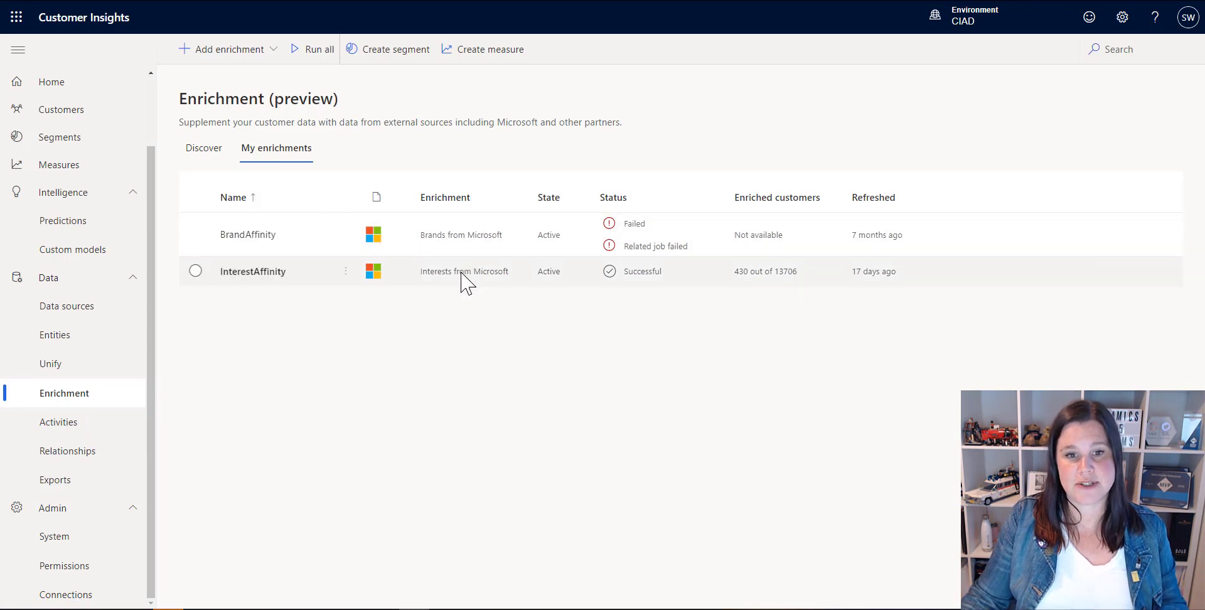
mouse_move(264, 289)
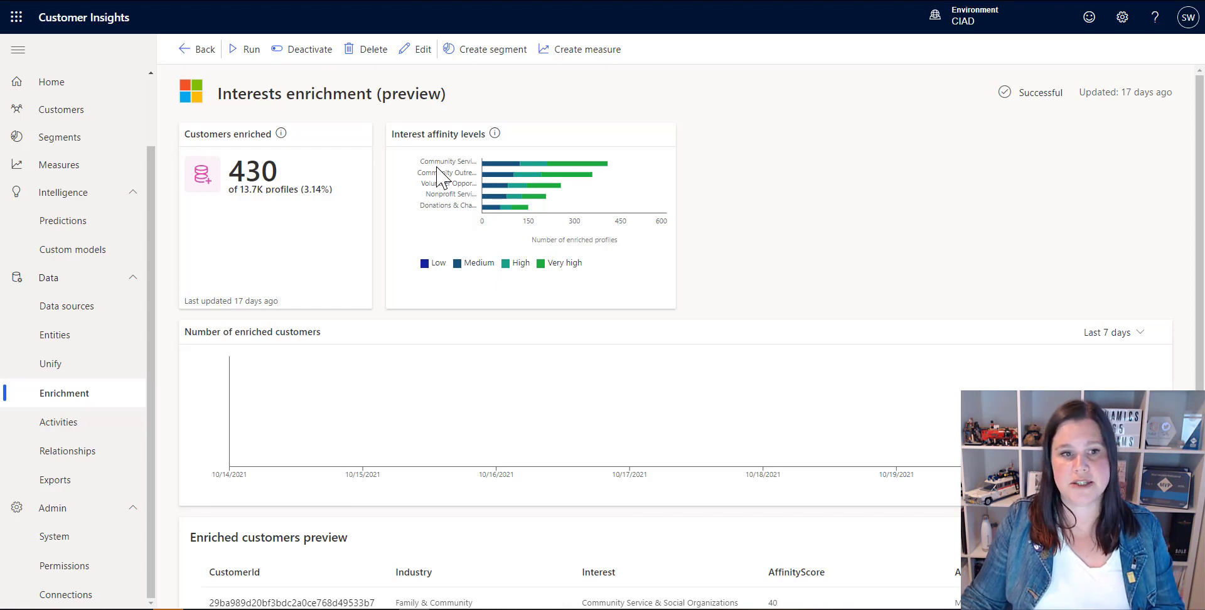
mouse_move(366, 211)
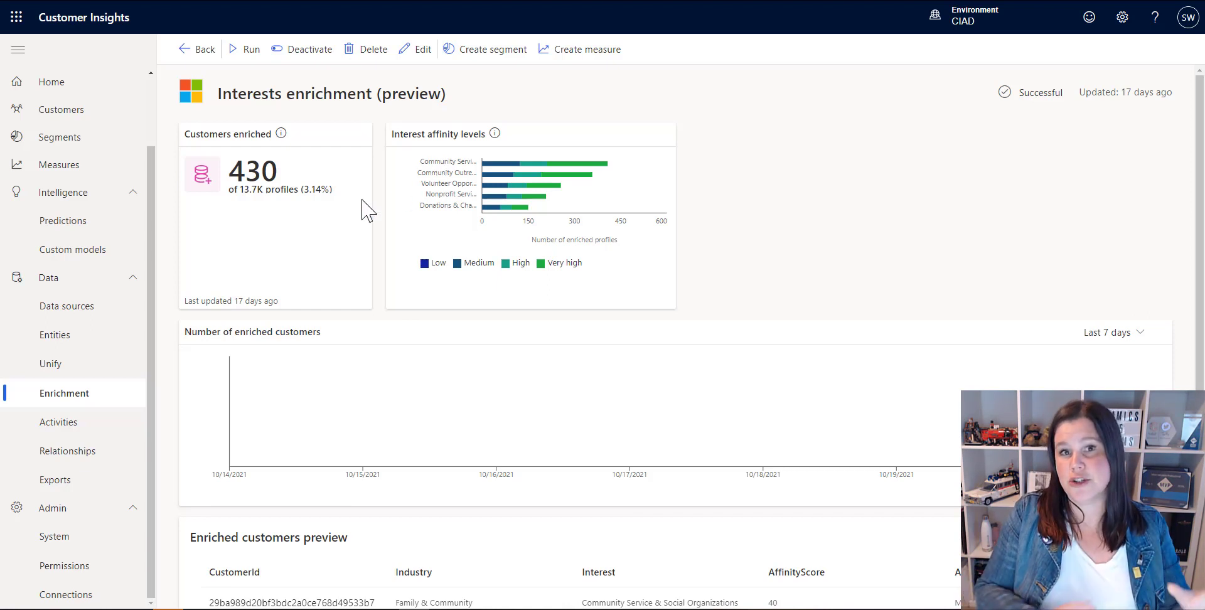